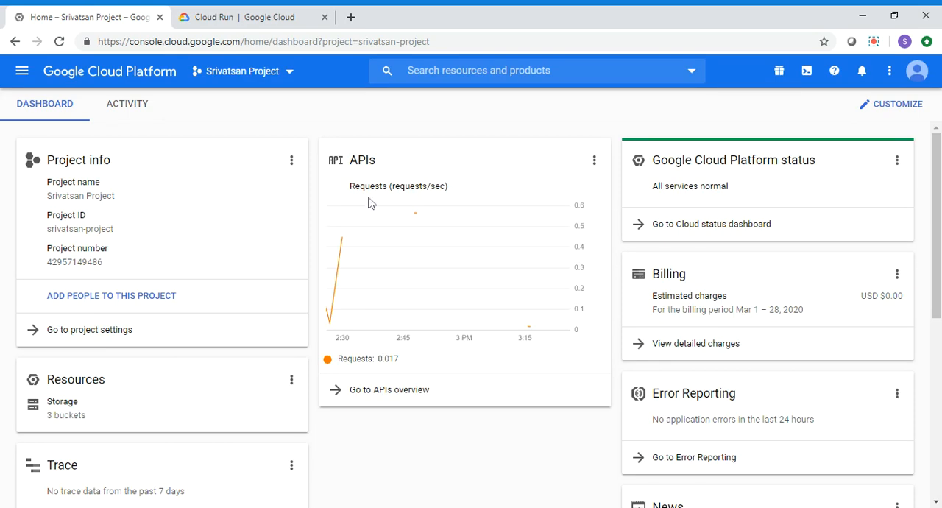
pyautogui.moveTo(369, 106)
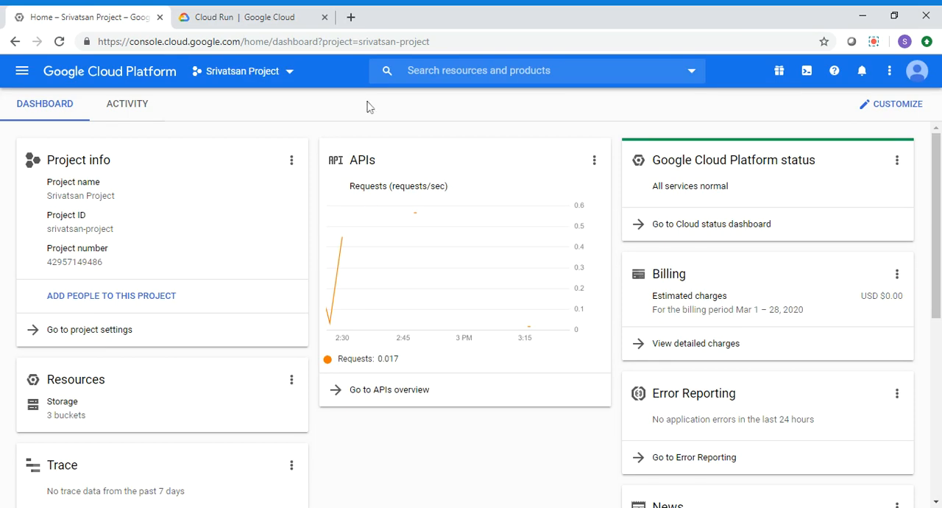
# Find and open Container Registry through the console search.
pyautogui.write('containe')
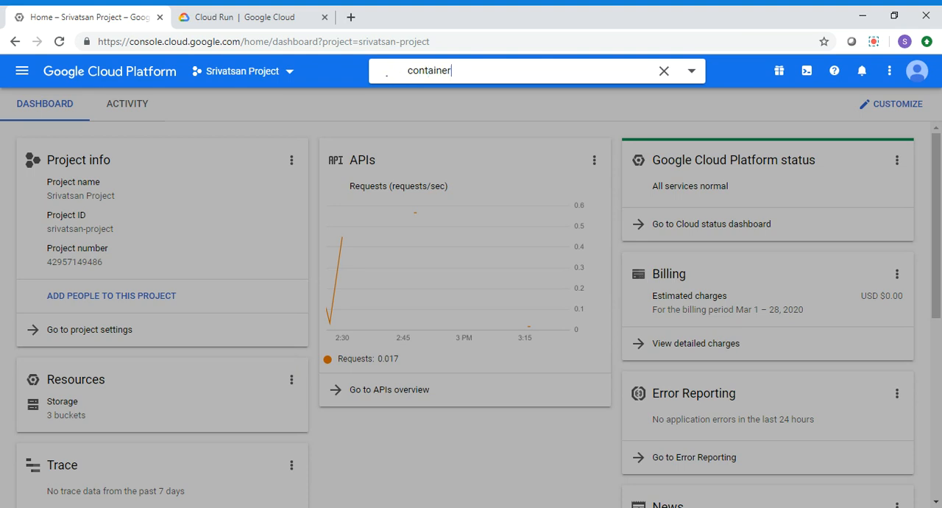
pyautogui.write('reg')
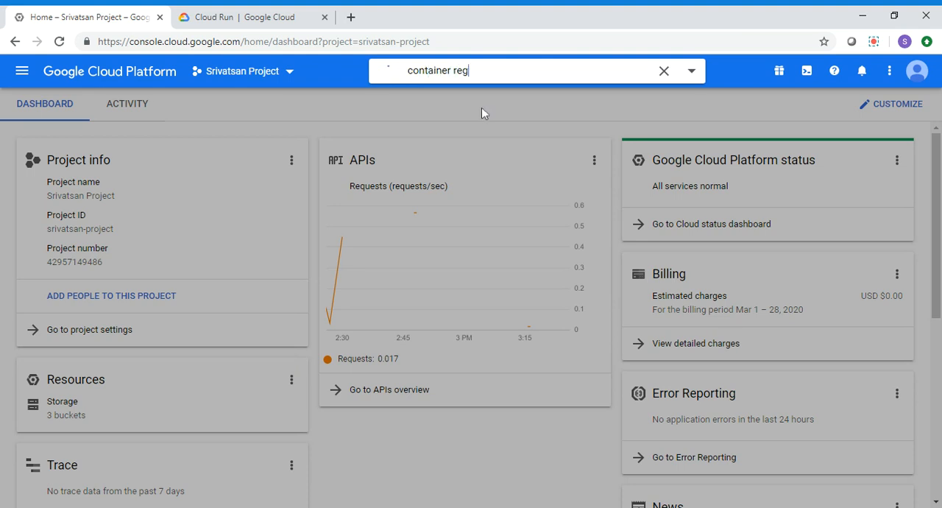
pyautogui.click(444, 98)
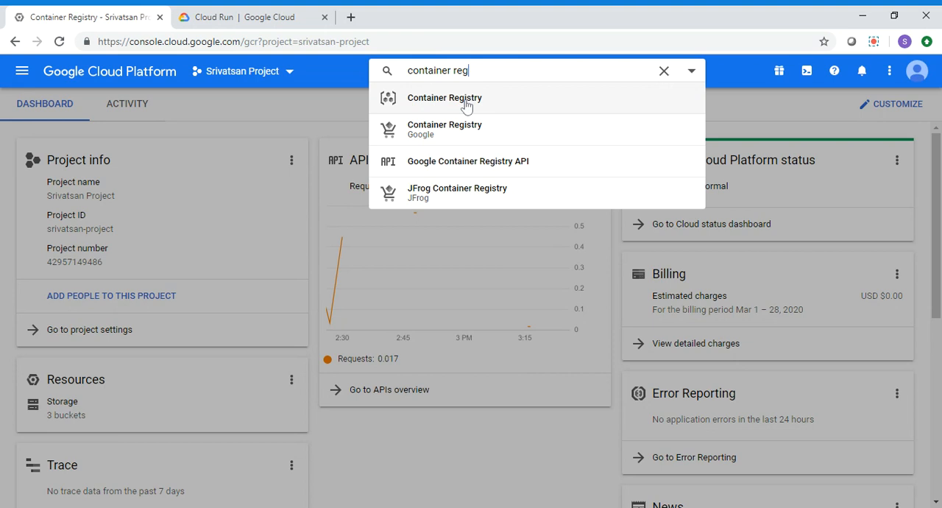
pyautogui.click(443, 97)
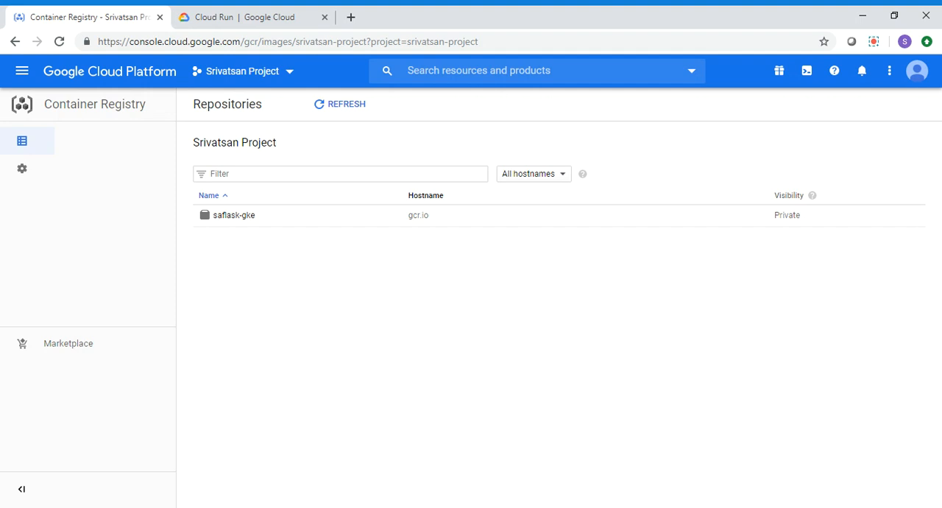
pyautogui.moveTo(287, 243)
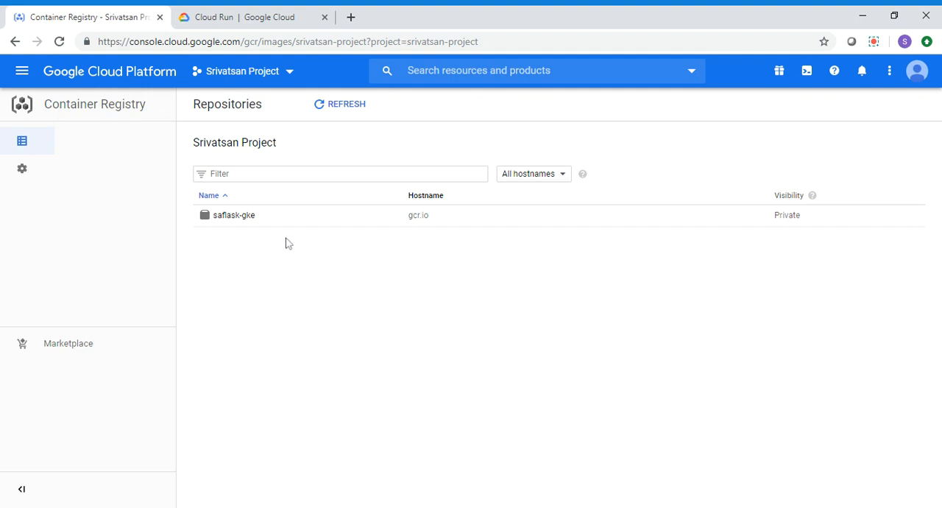
# Copy the saflask-gke image path gcr.io/srivatsan-project/saflask-gke, then return to the repository list.
pyautogui.click(234, 214)
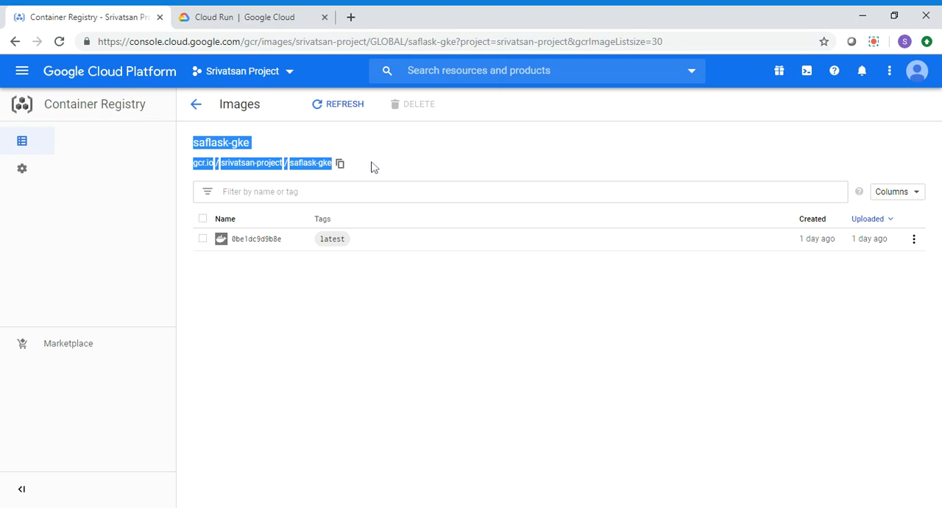
pyautogui.click(339, 163)
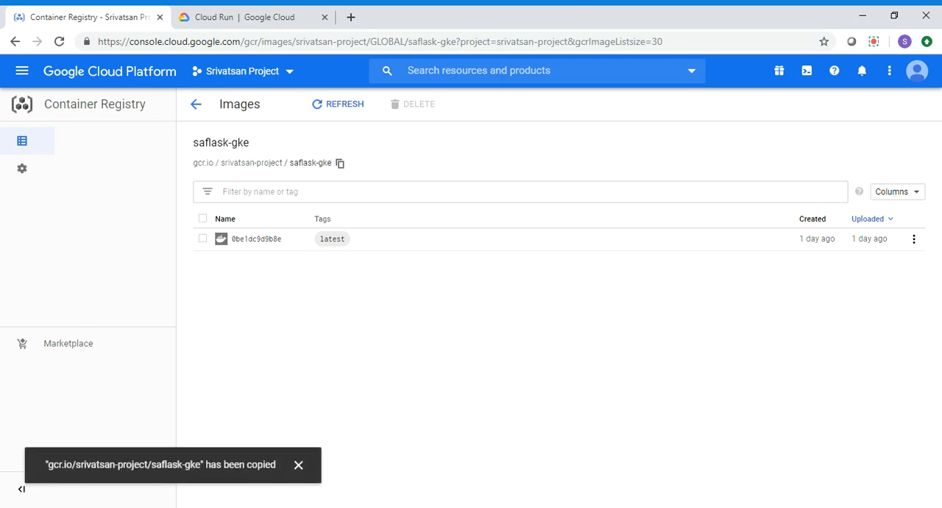
pyautogui.click(195, 104)
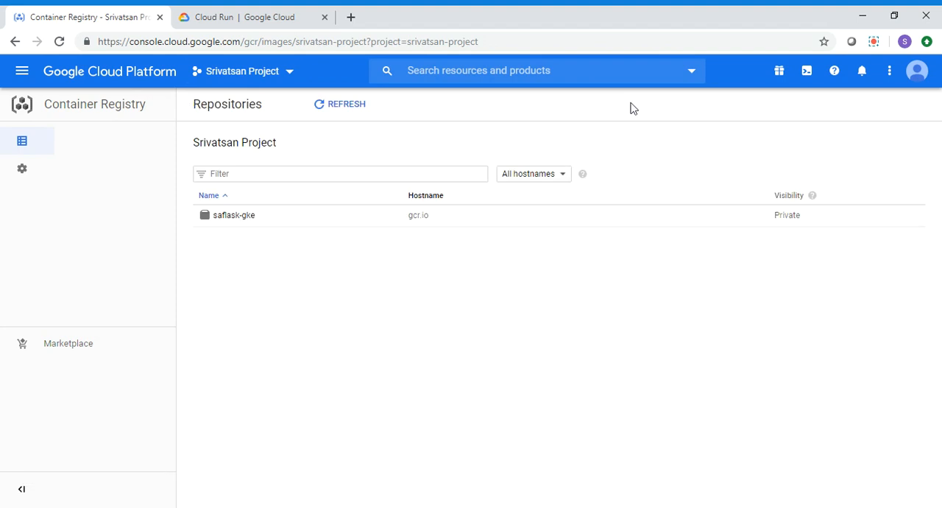
# Activate Cloud Shell, pop it into its own browser tab, and close the docked panel.
pyautogui.click(807, 71)
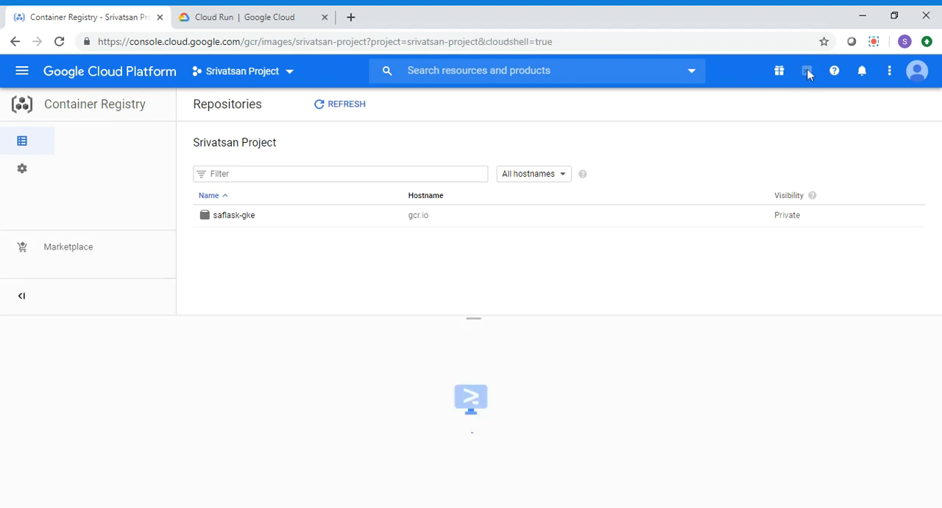
pyautogui.click(806, 70)
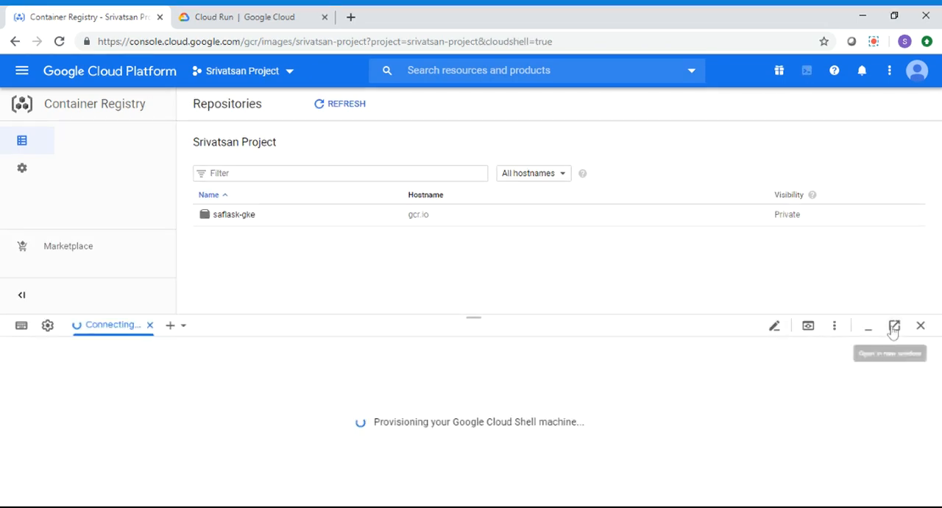
pyautogui.click(893, 325)
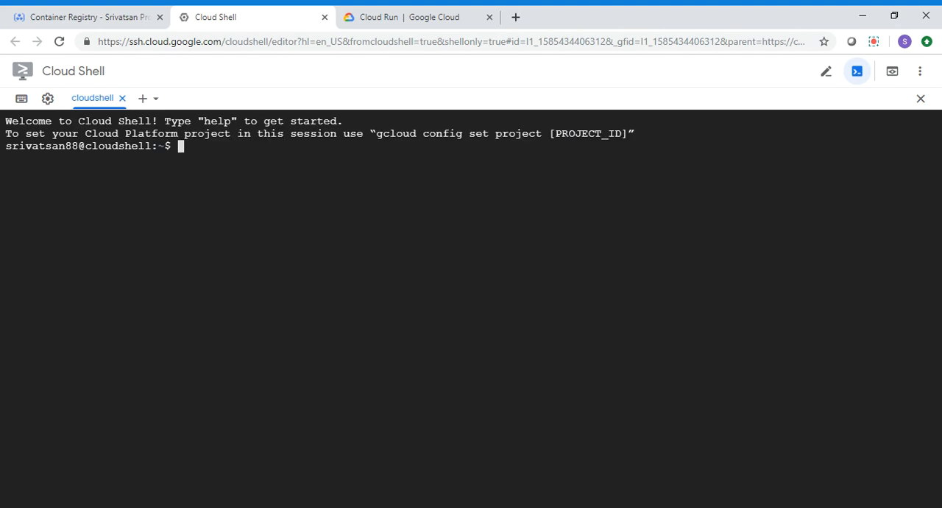
pyautogui.click(86, 16)
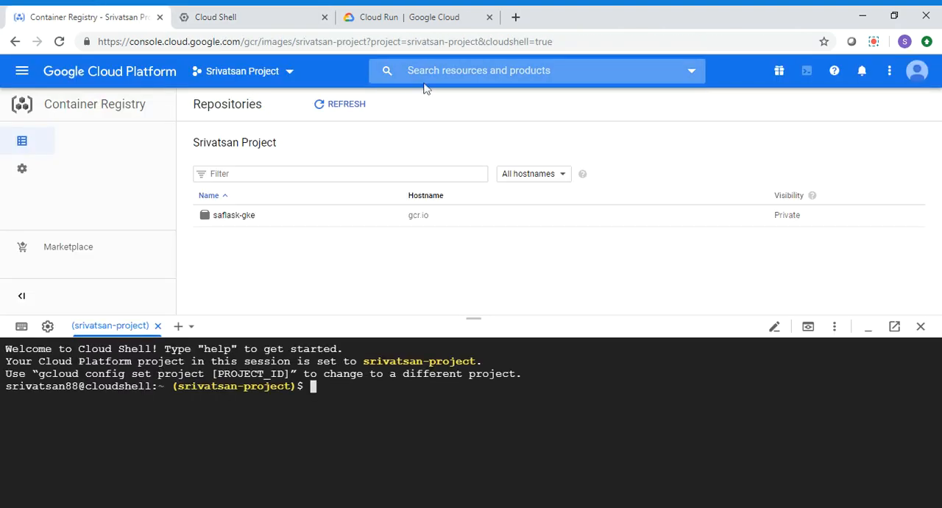
pyautogui.click(920, 326)
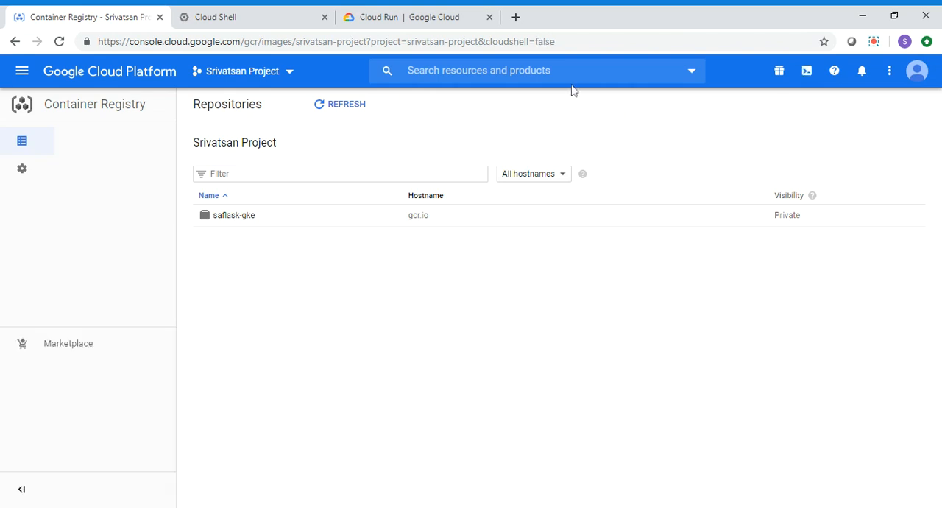
# Open Cloud Run to see its empty services list, ending on the Cloud Shell tab.
pyautogui.write('cl')
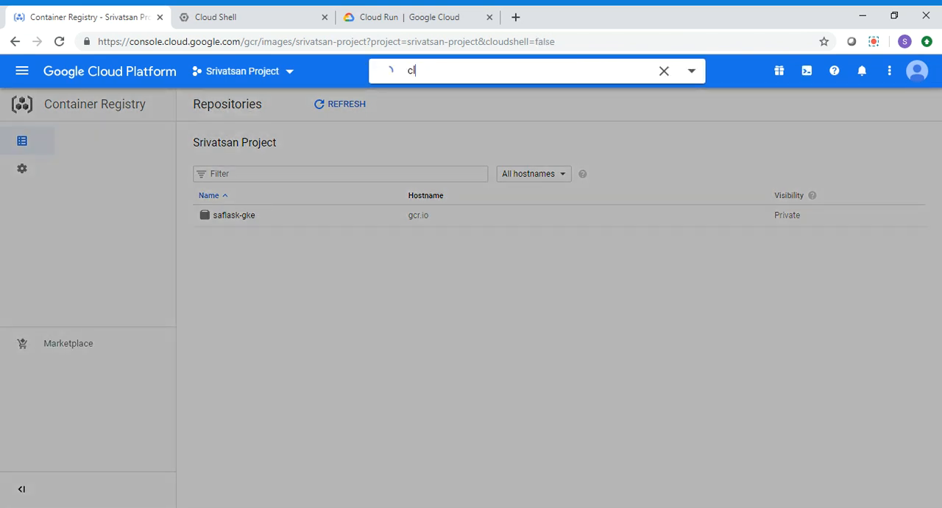
pyautogui.write('oud run')
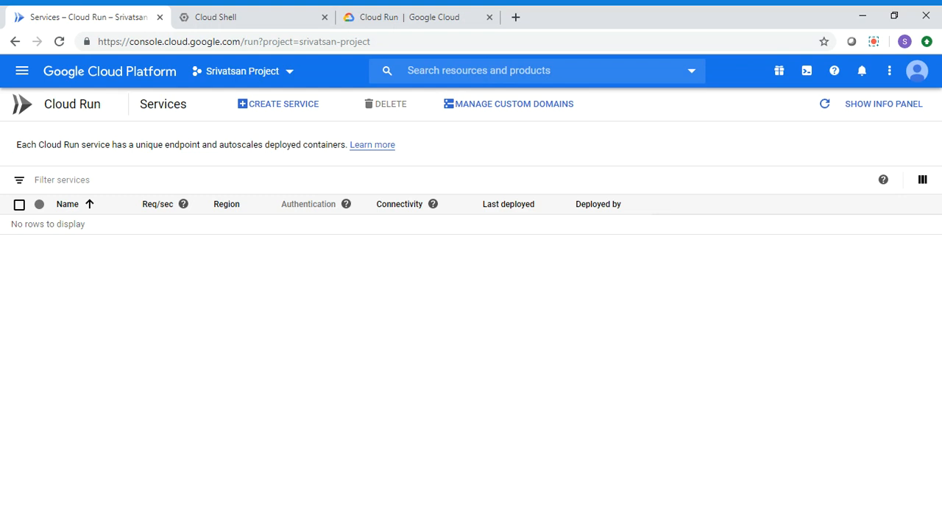
pyautogui.click(254, 17)
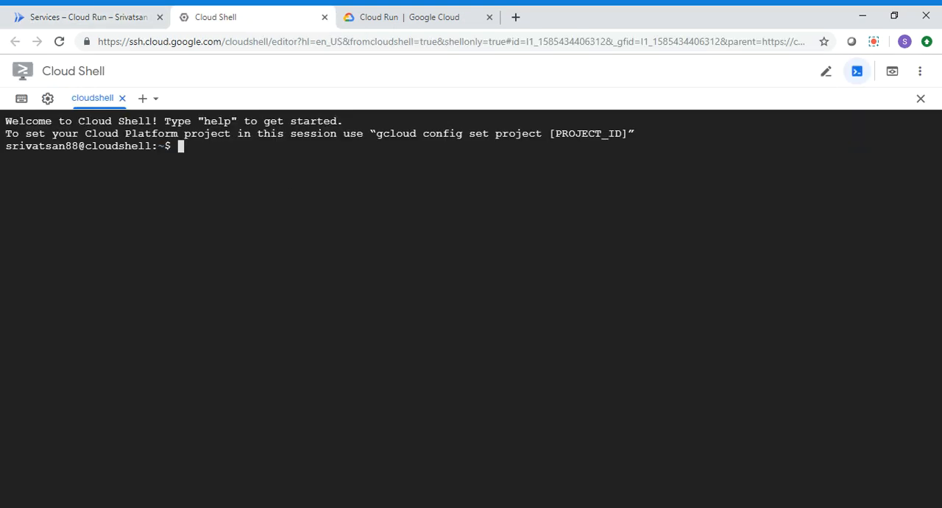
pyautogui.click(85, 17)
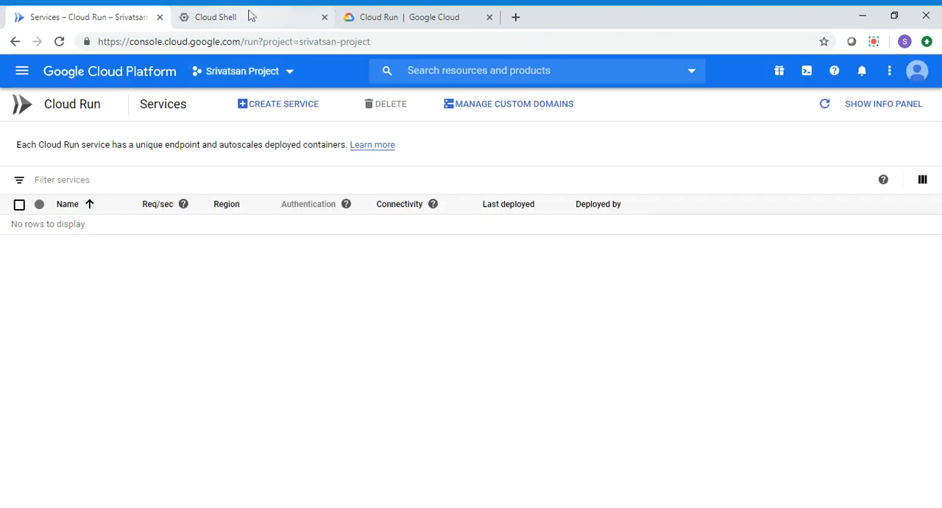
pyautogui.click(213, 17)
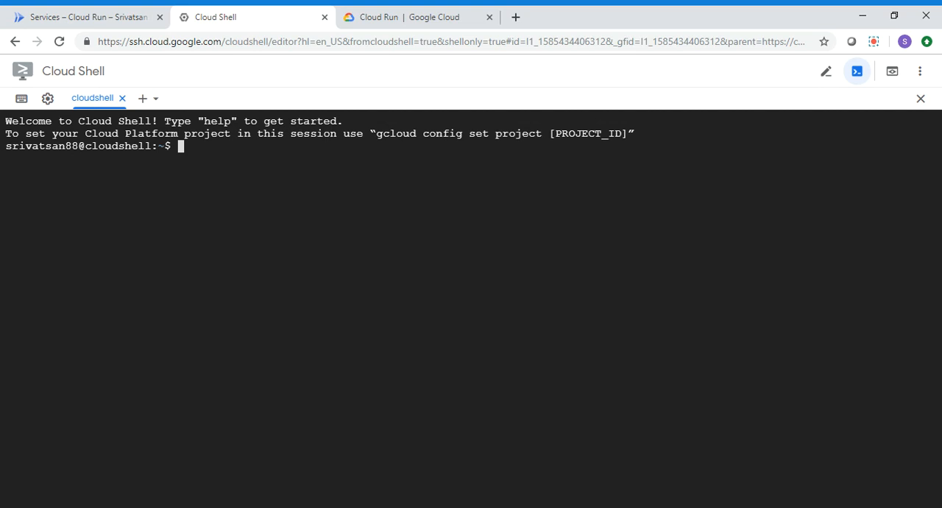
# Run 'gcloud config set project srivatsan-project' in Cloud Shell.
pyautogui.write('gclou')
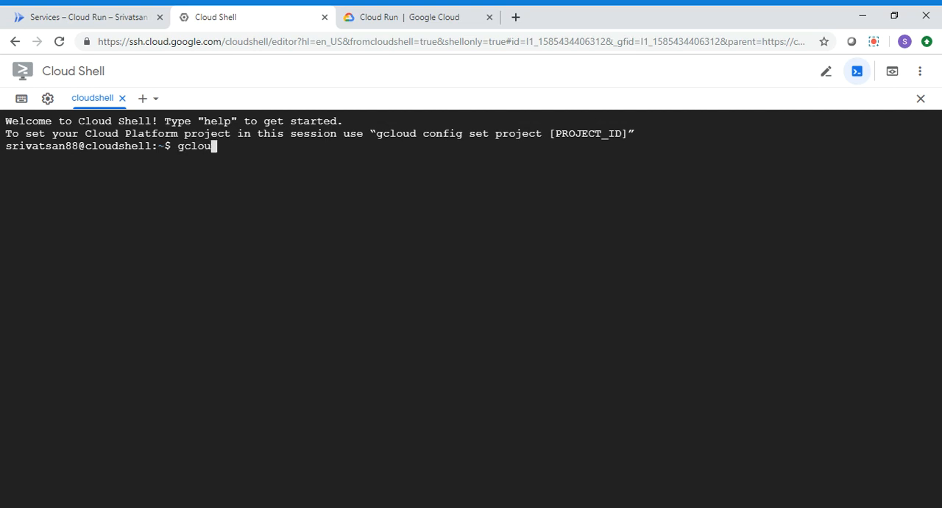
pyautogui.write('d')
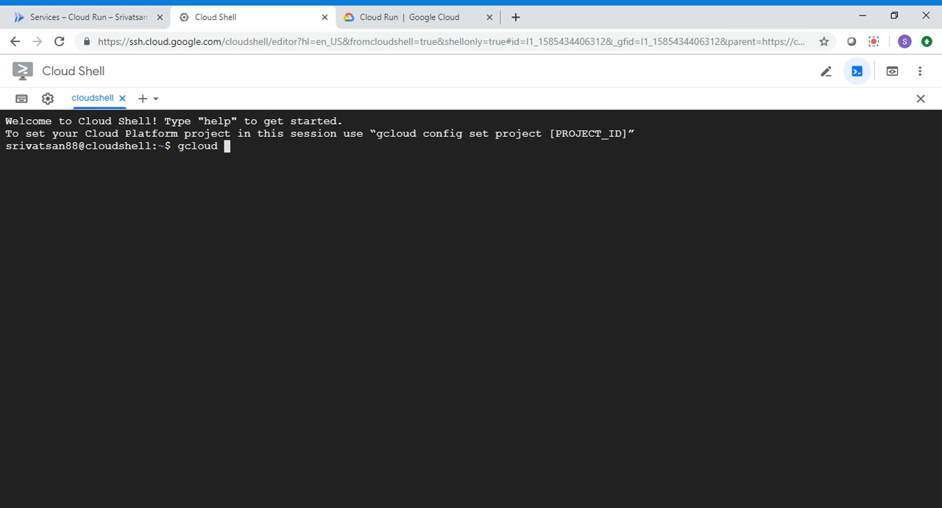
pyautogui.write('config')
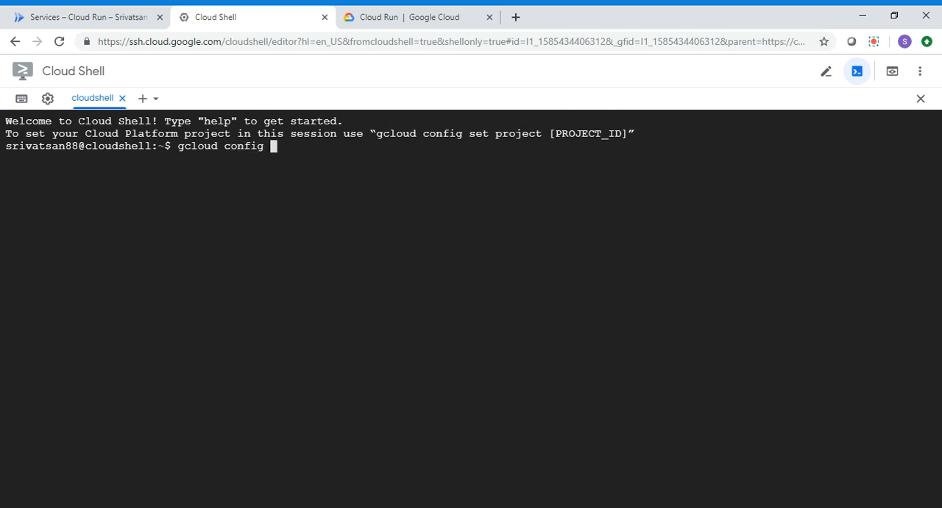
pyautogui.write('set project srivatsan')
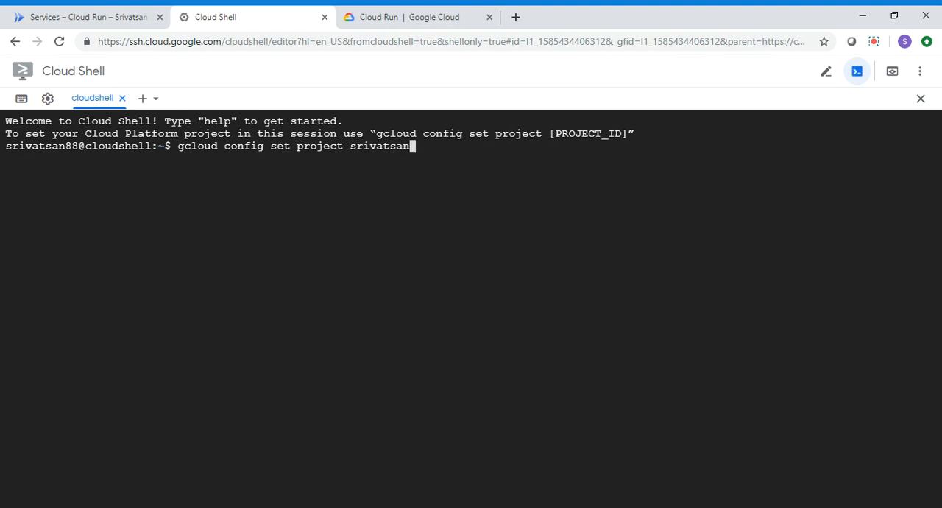
pyautogui.write('-project')
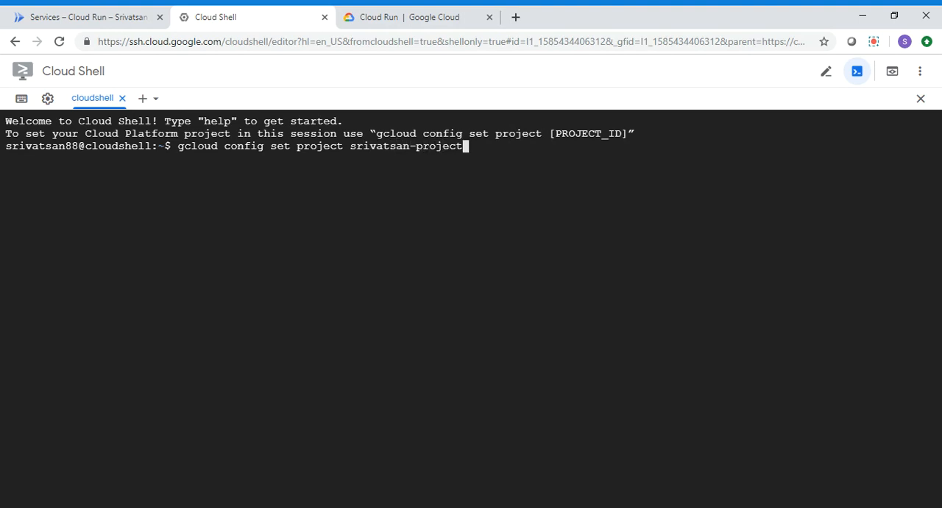
pyautogui.press('Return')
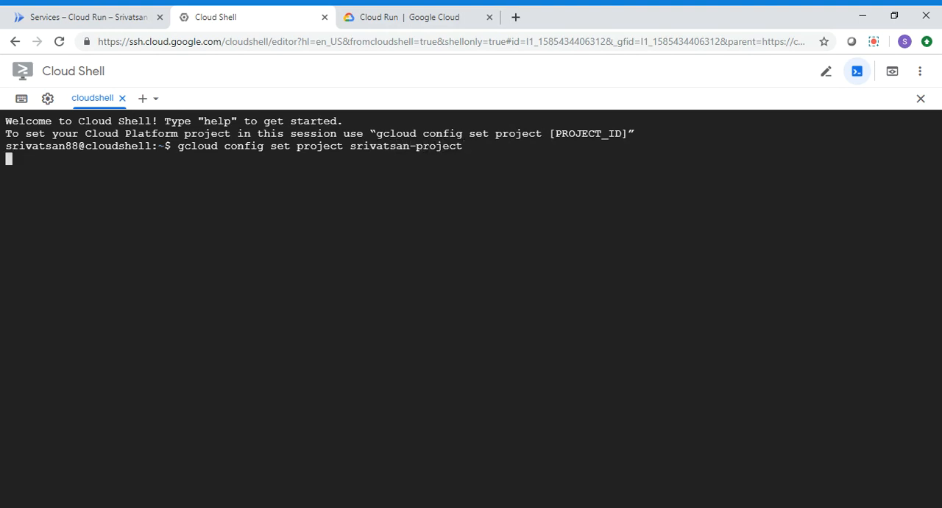
pyautogui.press('Return')
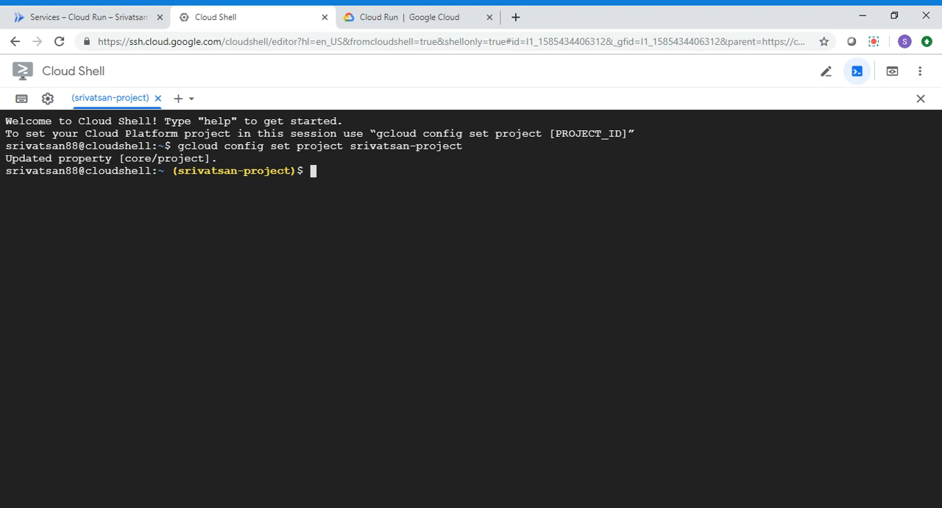
# Type 'gcloud run deploy saflask --image gcr.io/srivatsan-project/saflask-gke' and begin another flag.
pyautogui.write('gcloud')
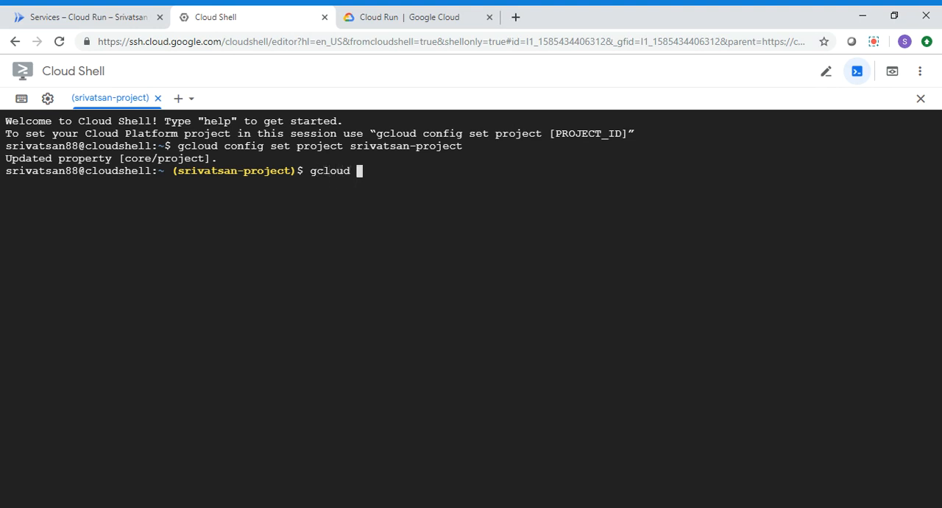
pyautogui.write('run')
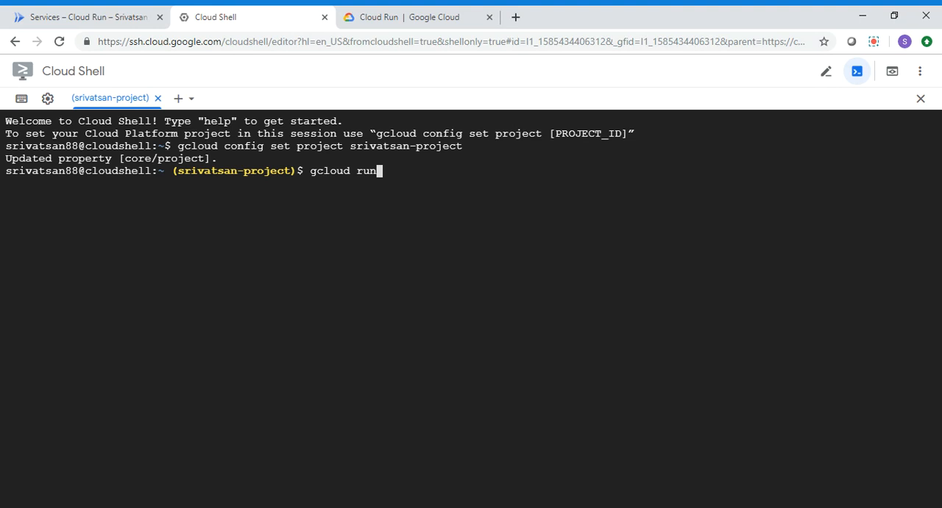
pyautogui.write('dep')
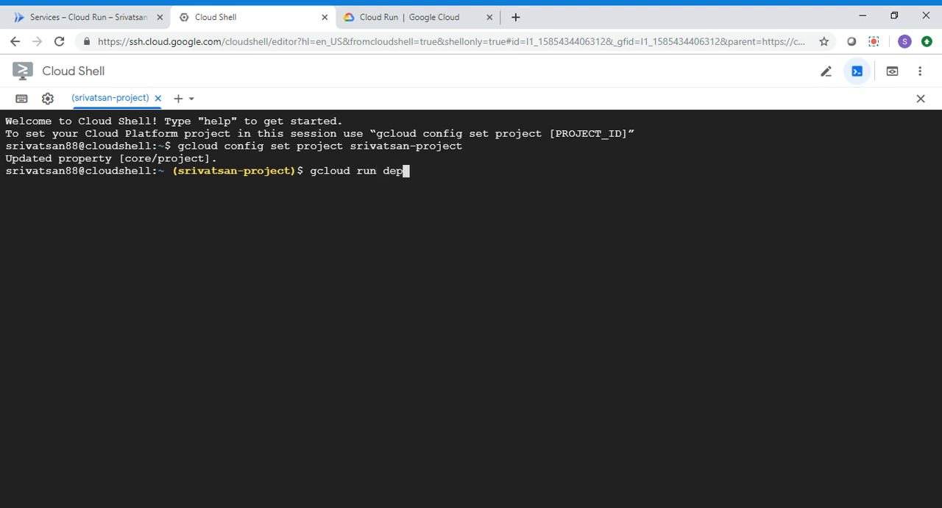
pyautogui.write('loy')
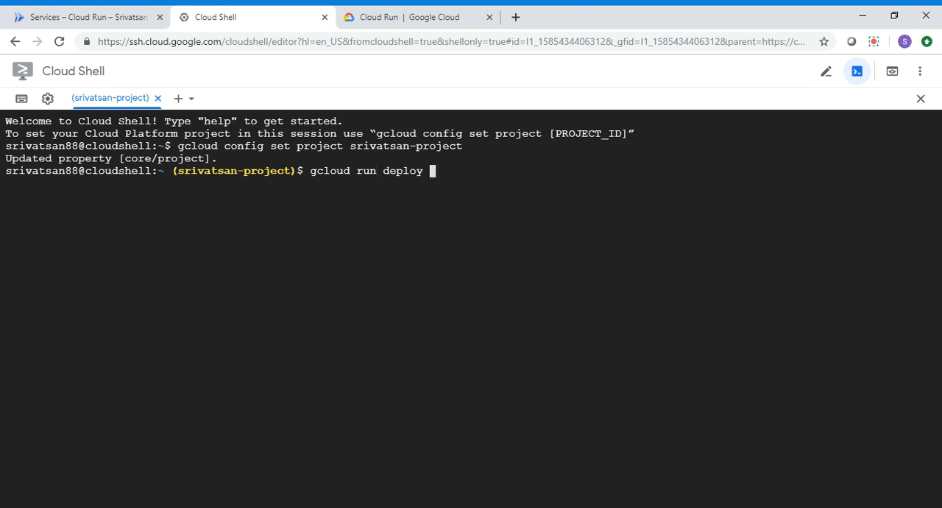
pyautogui.write('saflask')
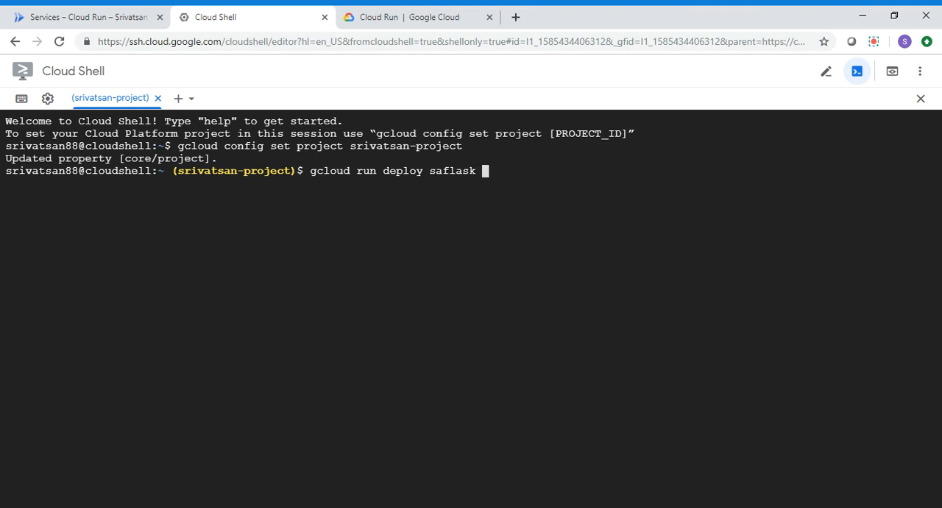
pyautogui.write('--image')
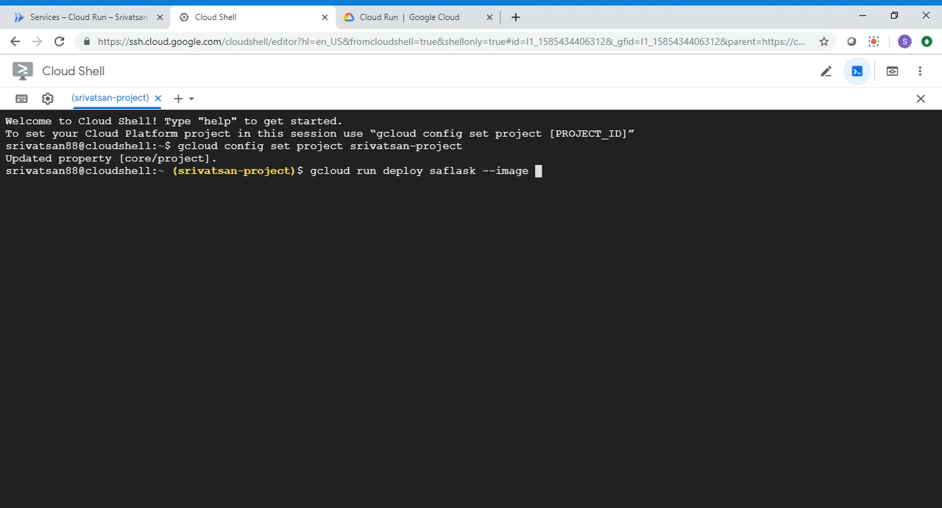
pyautogui.write('gcr.io/srivatsan-project/saflask-gke')
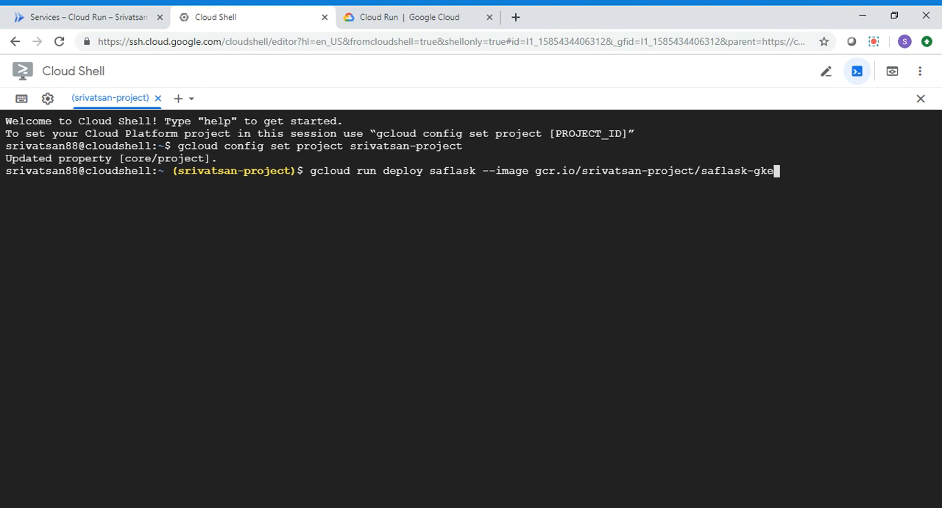
pyautogui.write('--l')
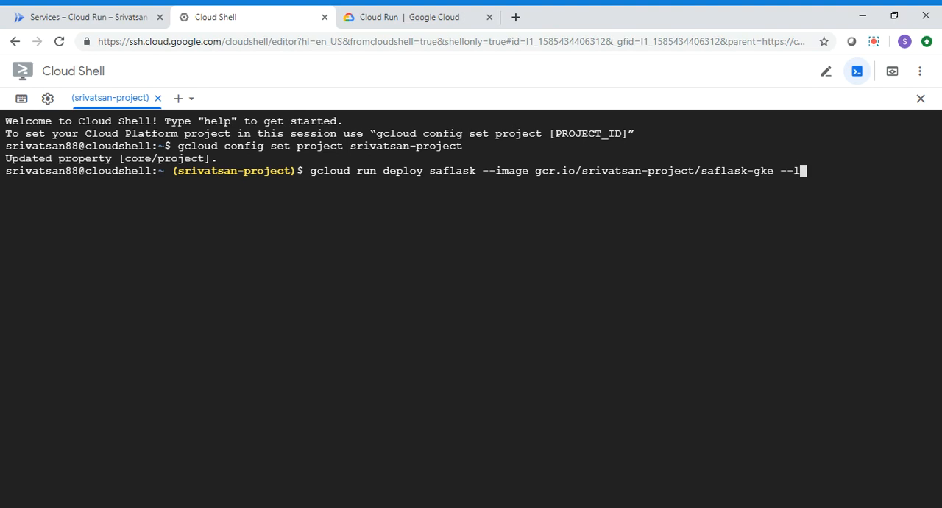
# Add '--platform managed' and '--memory 1G' to the deploy command.
pyautogui.write('atfor')
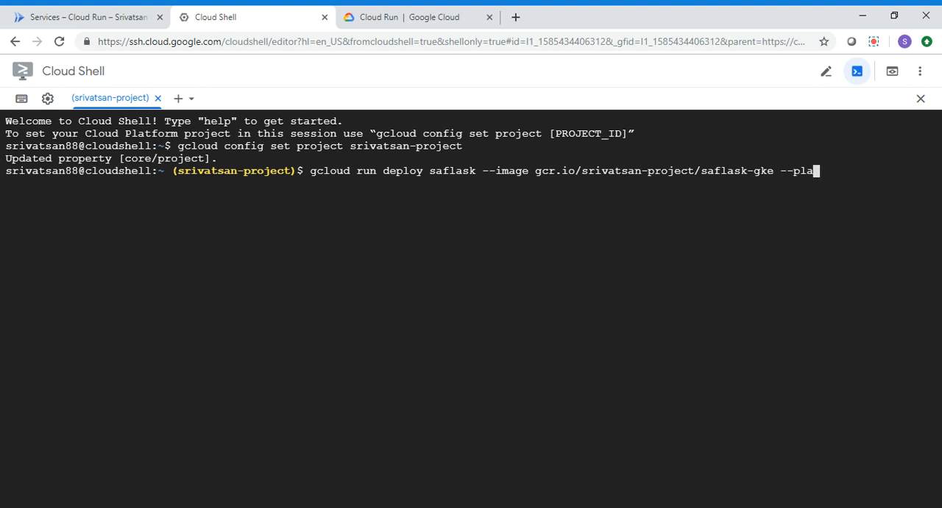
pyautogui.write('tform managed')
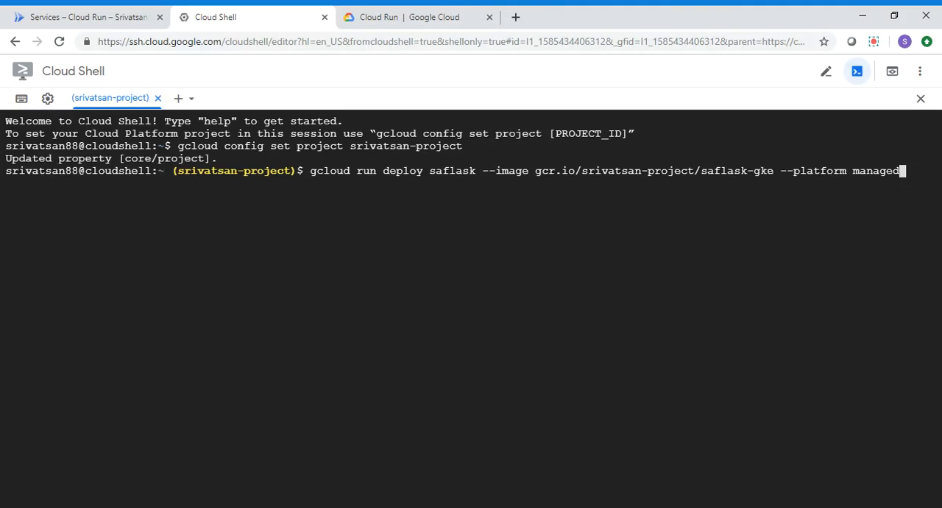
pyautogui.write('--mor')
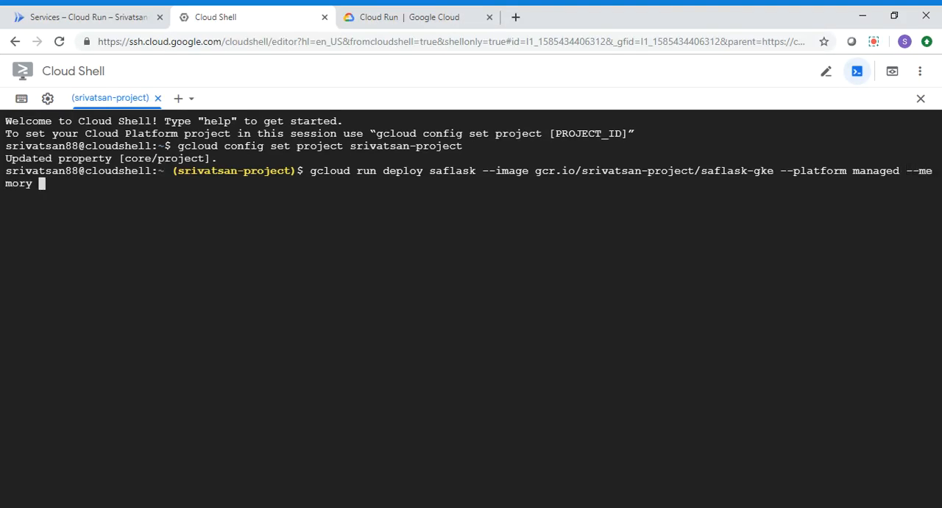
pyautogui.write('1')
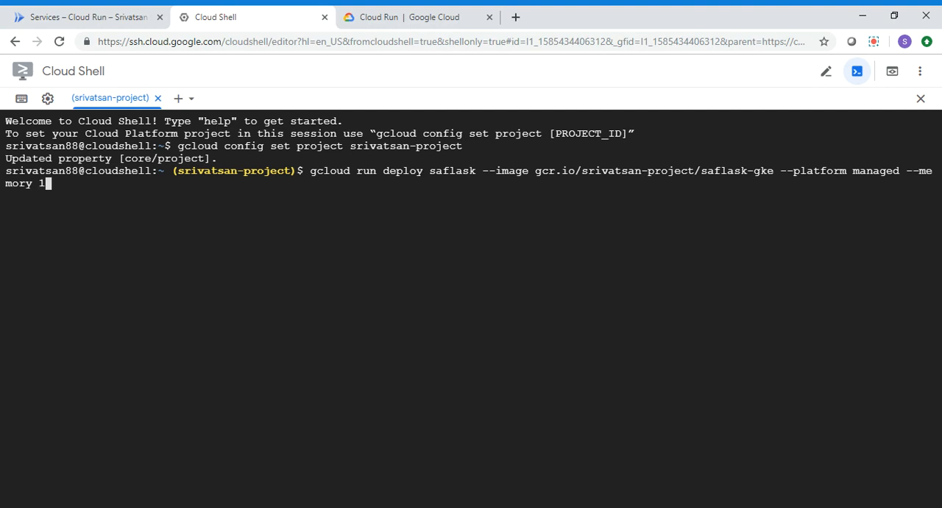
pyautogui.write('G')
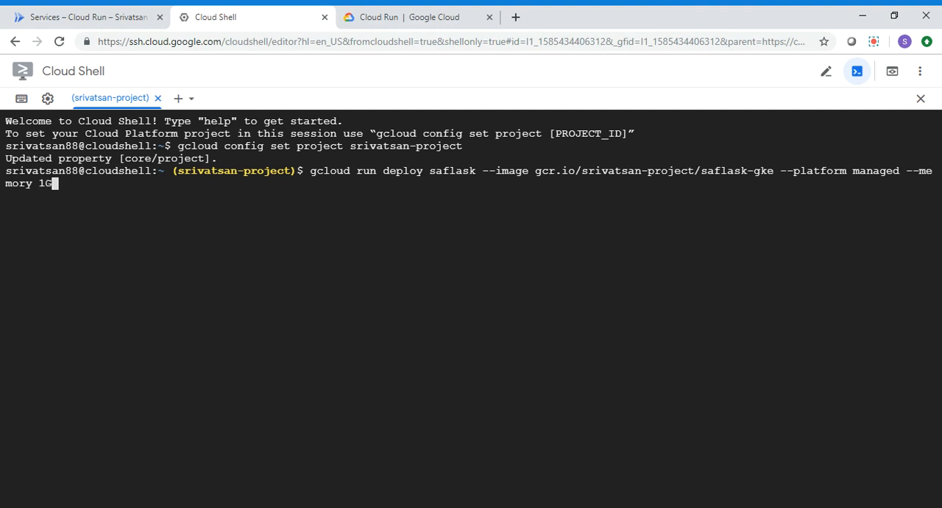
# Run the deploy, choosing option 9 (us-west1) and answering y to unauthenticated access.
pyautogui.press('Return')
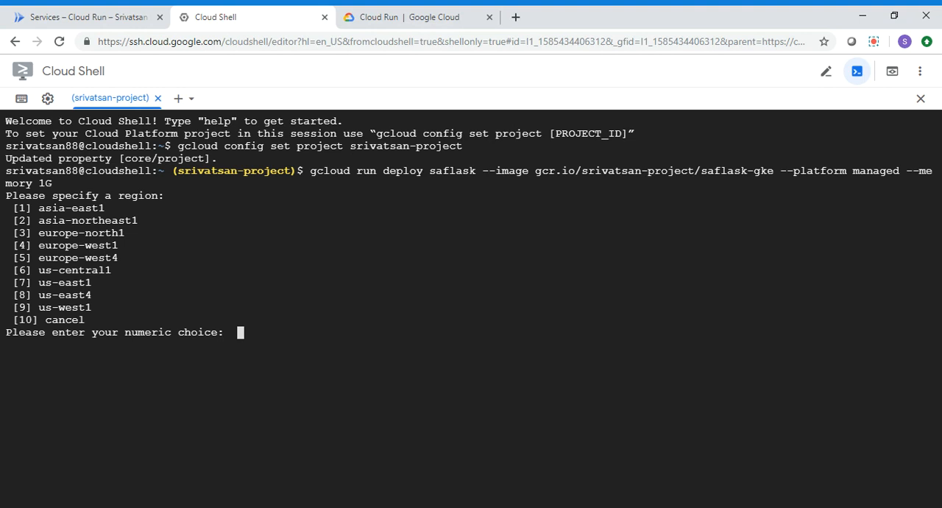
pyautogui.write('9')
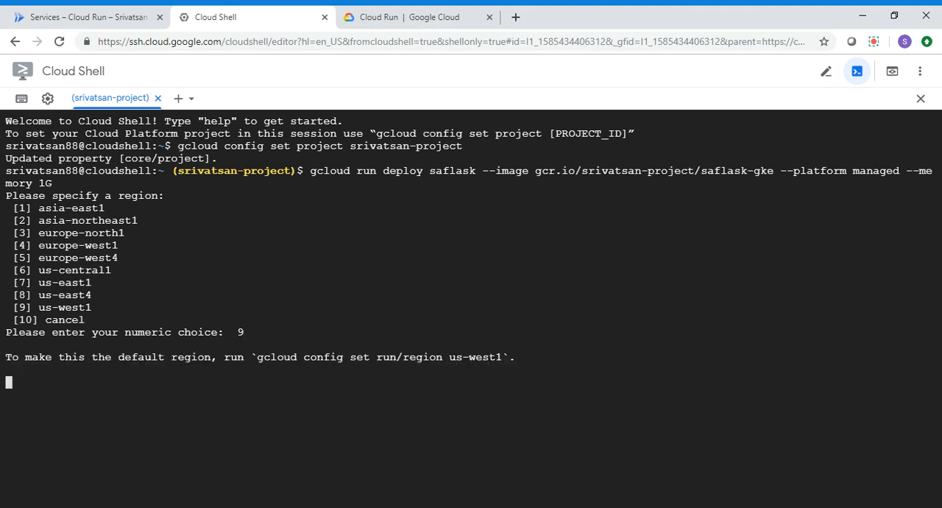
pyautogui.press('Return')
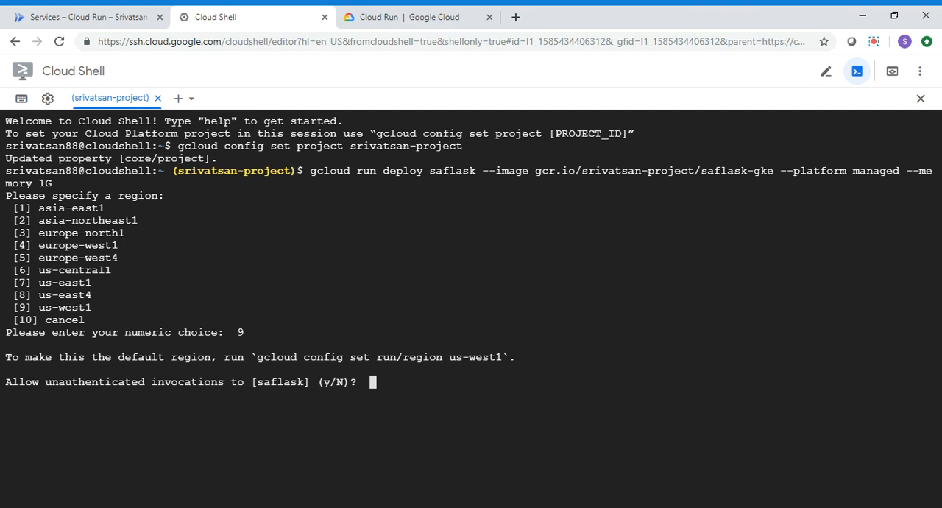
pyautogui.write('y')
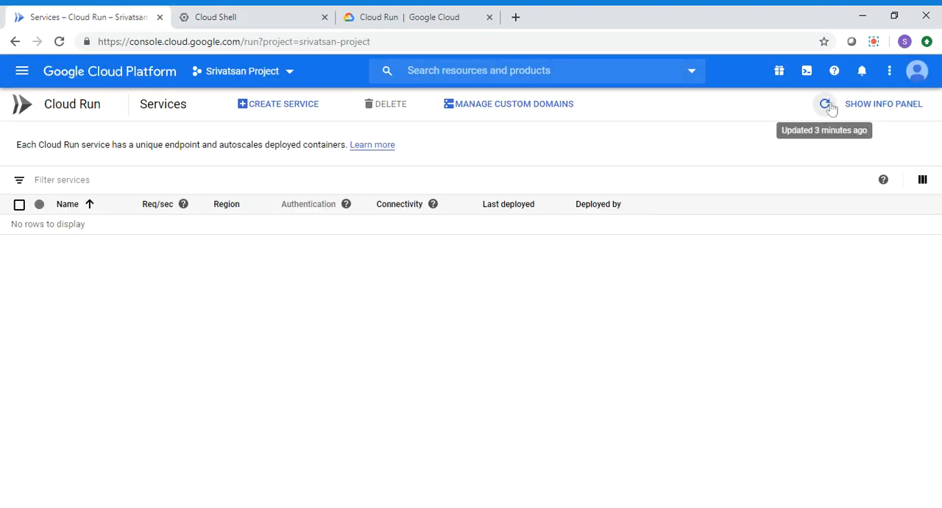
# Refresh Cloud Run services, open saflask, and scroll its Logs tab to the newest entries.
pyautogui.click(824, 103)
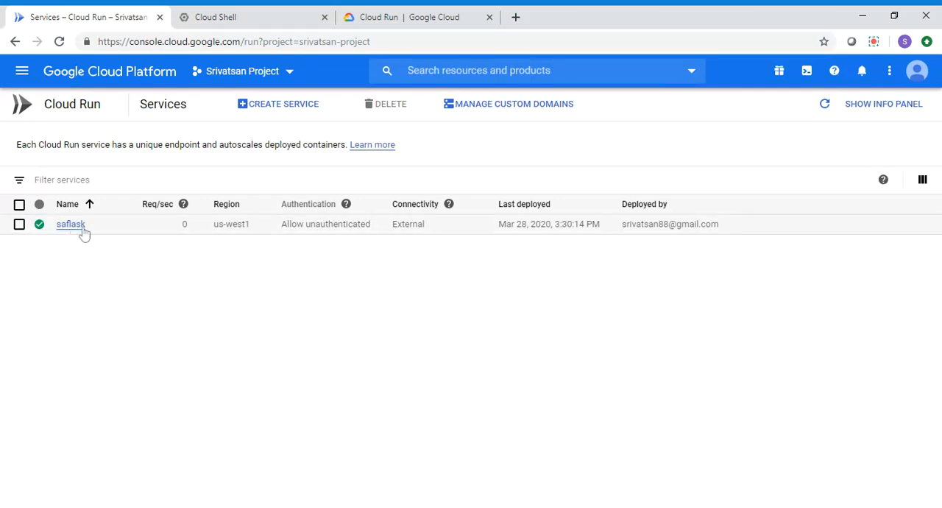
pyautogui.click(70, 223)
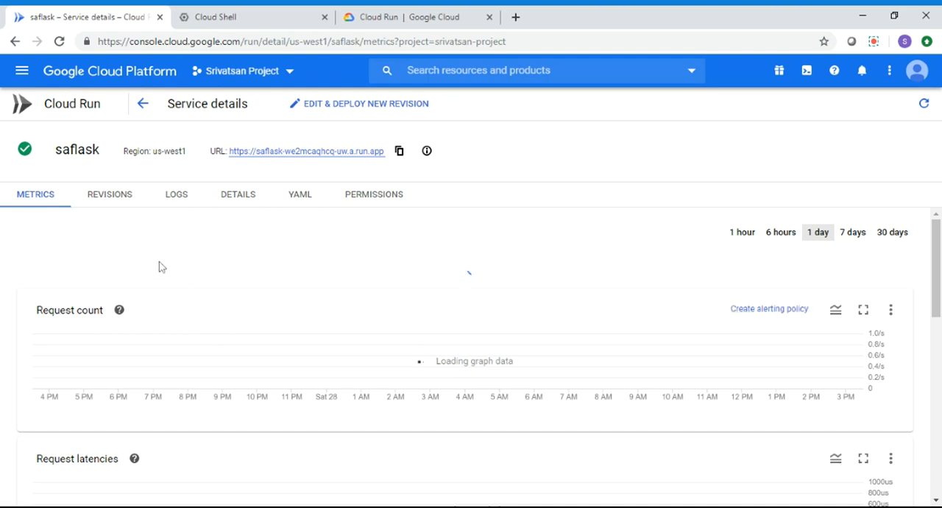
pyautogui.click(176, 194)
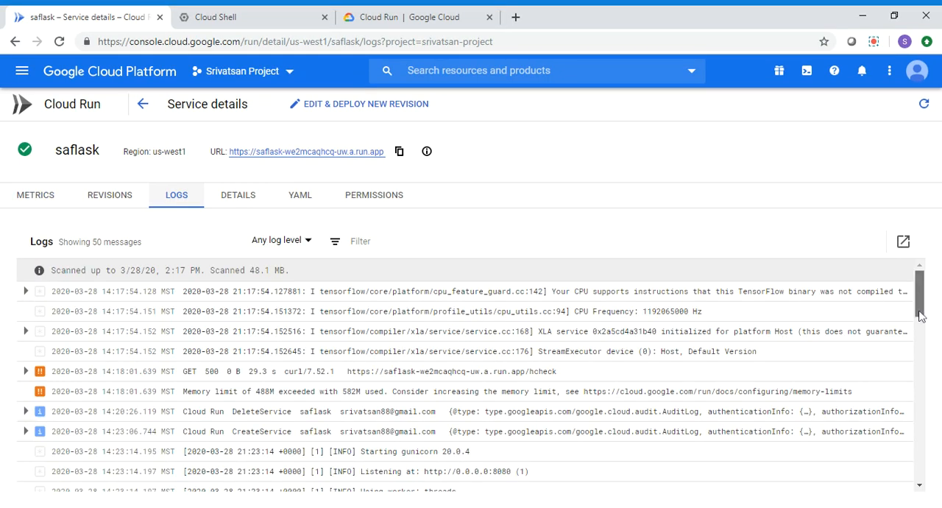
pyautogui.scroll(-3)
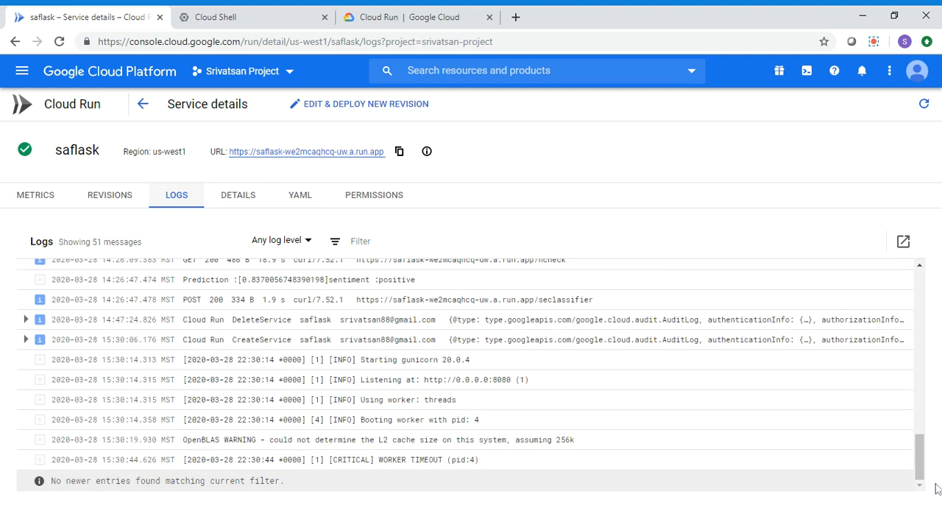
pyautogui.moveTo(482, 390)
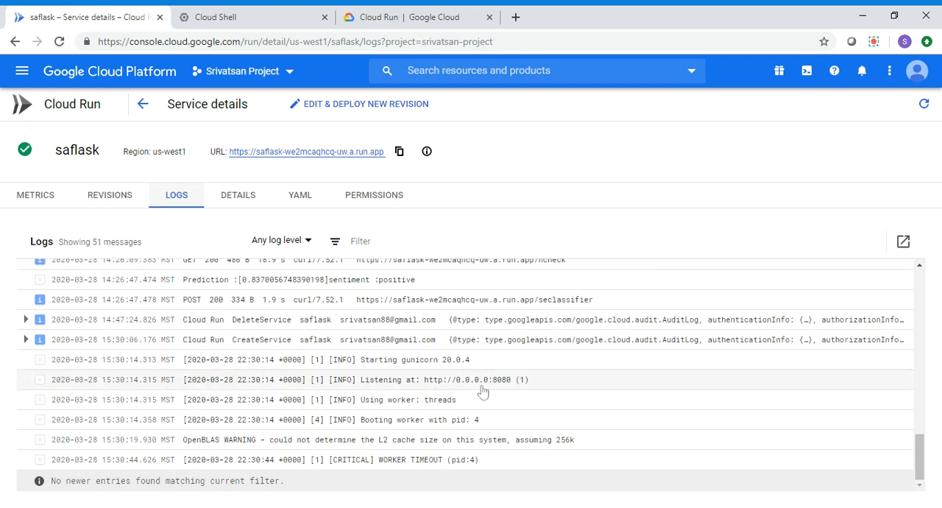
pyautogui.moveTo(511, 392)
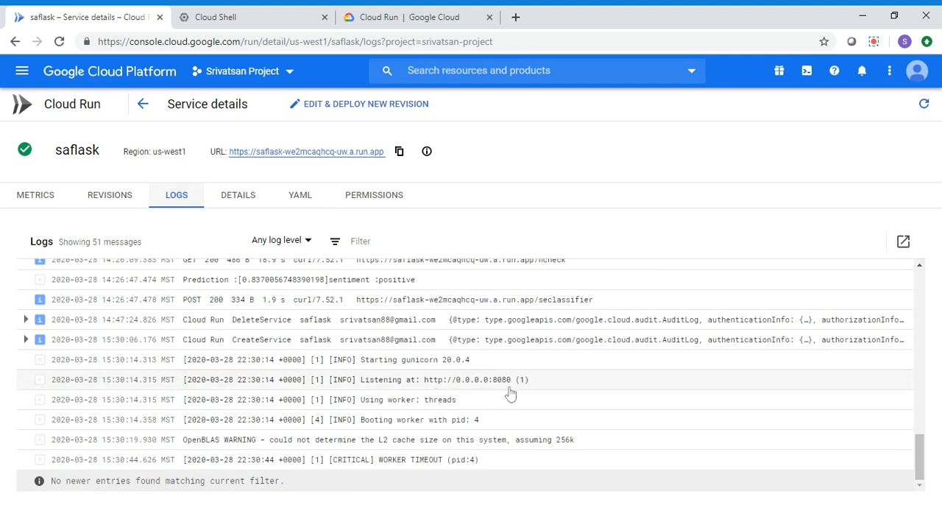
pyautogui.moveTo(510, 391)
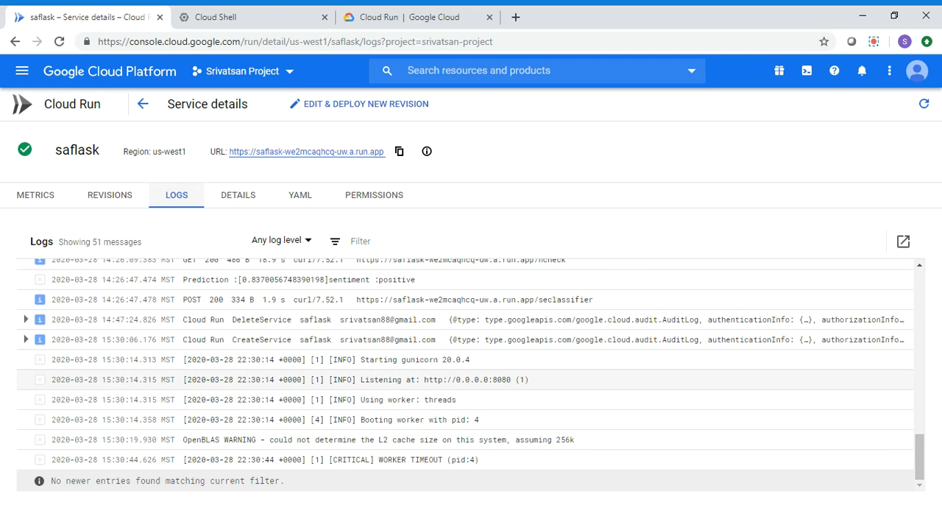
pyautogui.moveTo(311, 73)
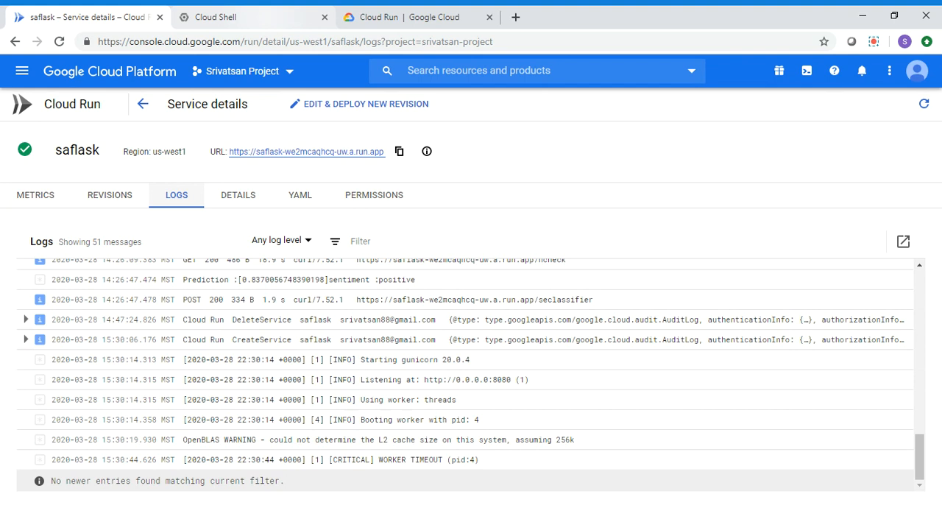
# Curl the saflask service URL's /hcheck endpoint from Cloud Shell, then switch to its logs.
pyautogui.click(254, 17)
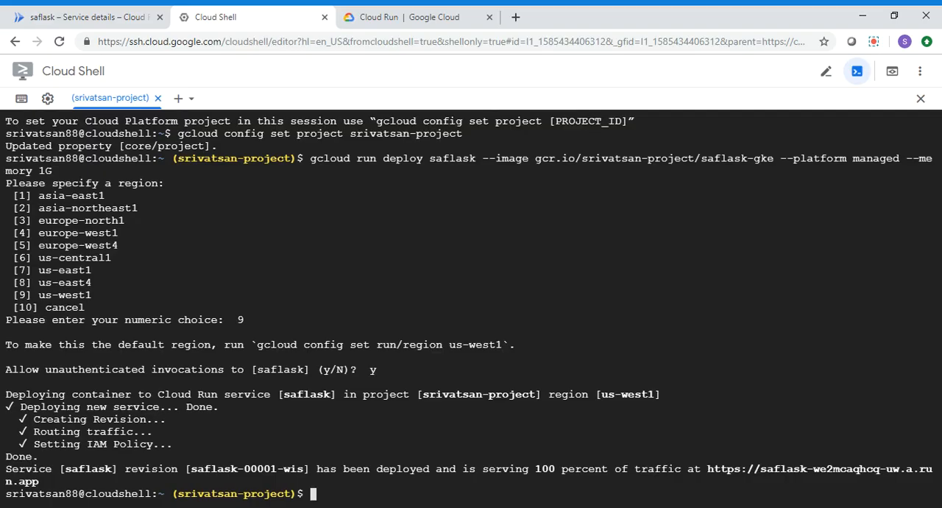
pyautogui.write('curl')
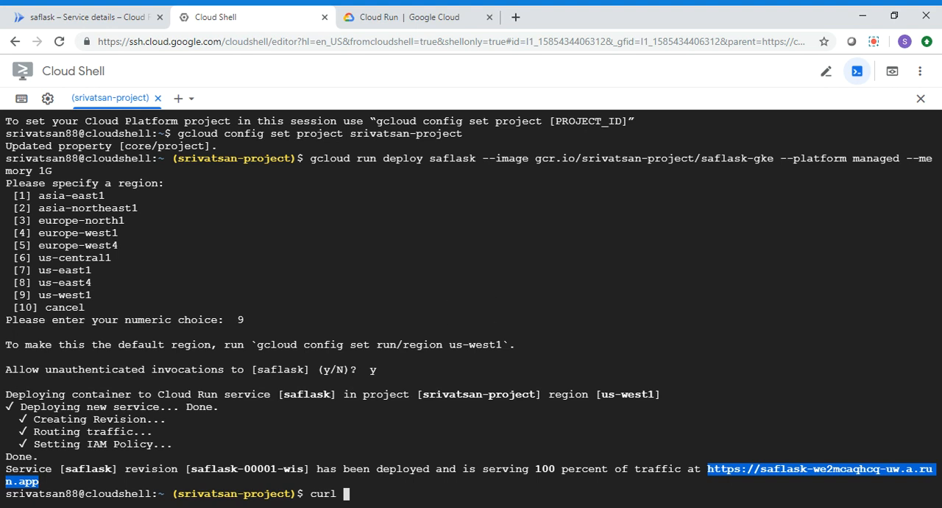
pyautogui.write('Service [saflask] revision [saflask-00001-wis] has been deployed and is serving 100 percent of traffic at https://saflask-we2mcaqhcq-uw.a.run.app')
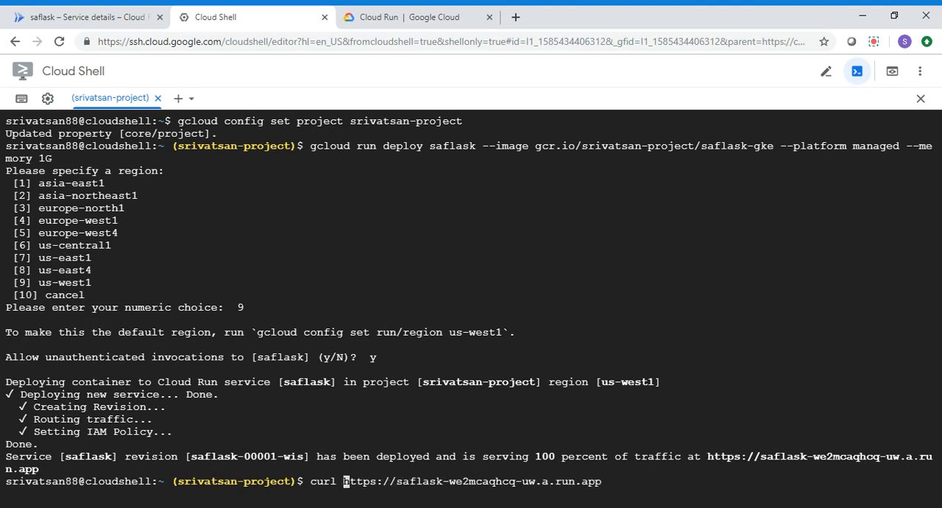
pyautogui.moveTo(403, 481)
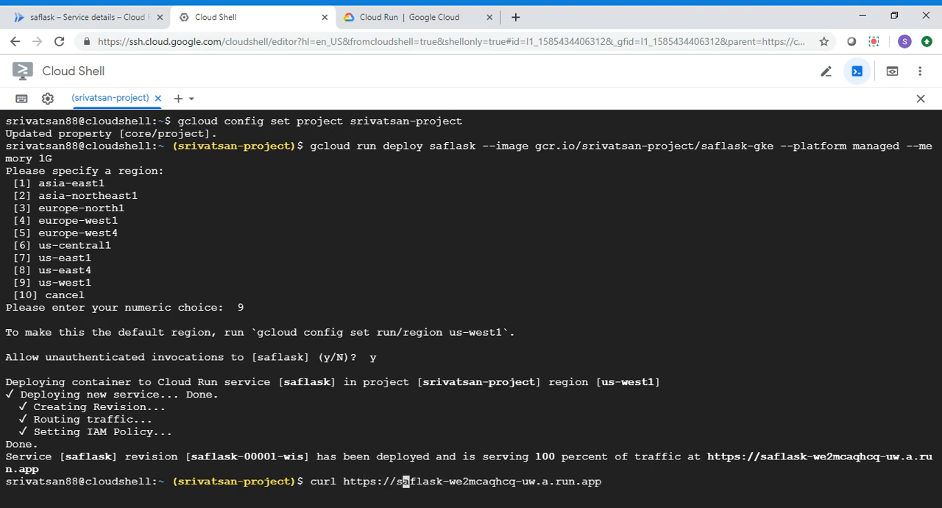
pyautogui.write('/')
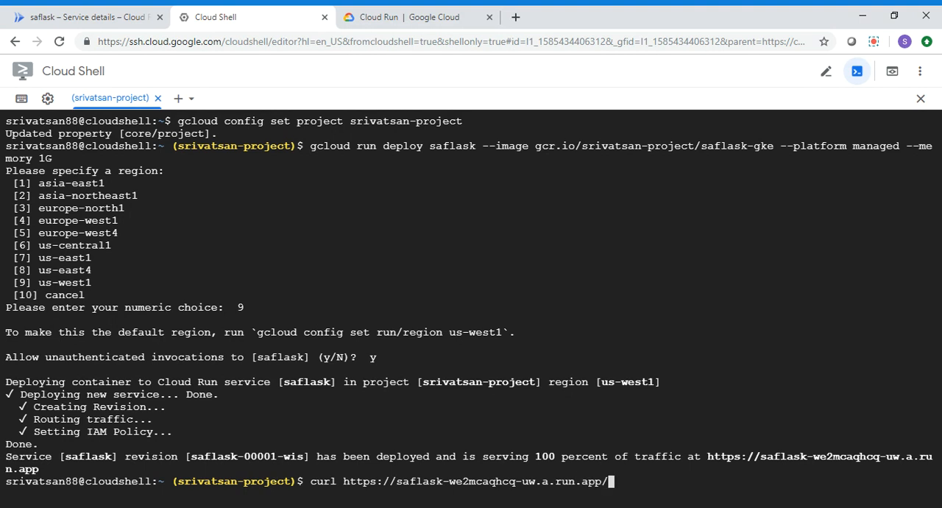
pyautogui.write('hcheck')
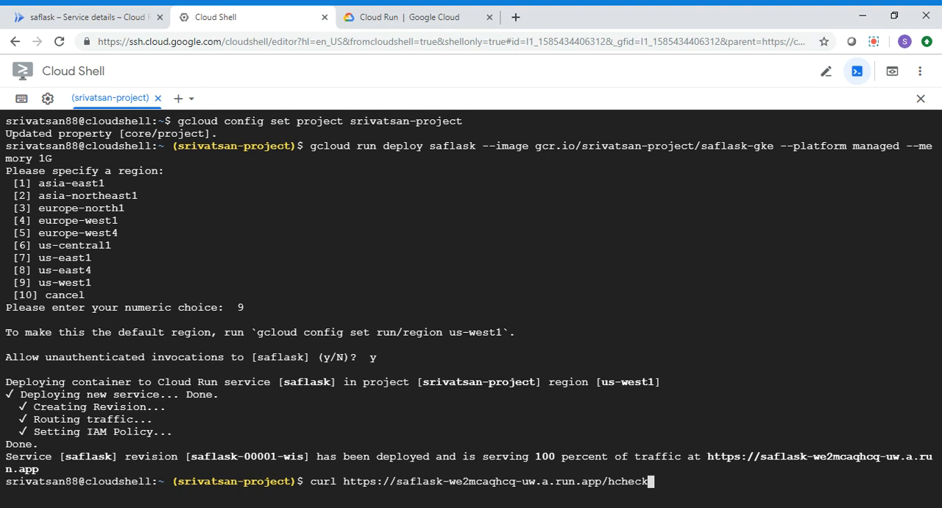
pyautogui.press('Return')
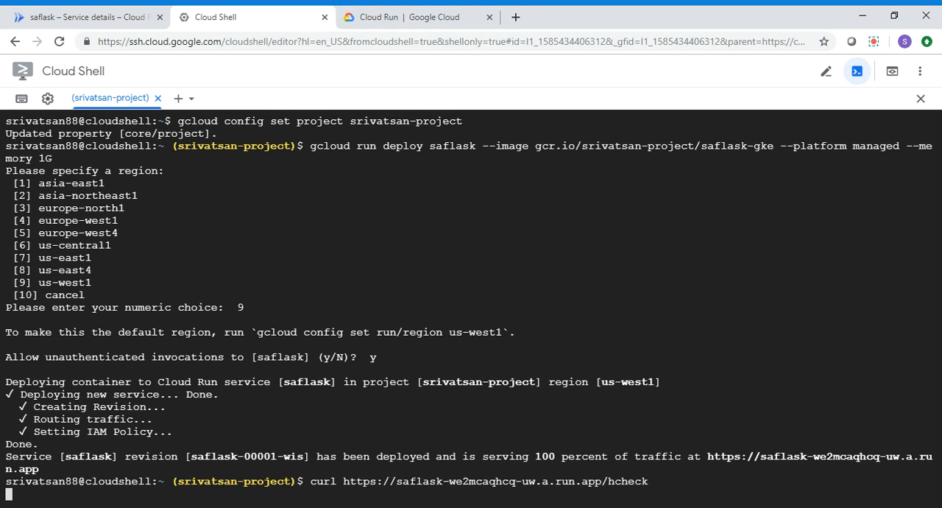
pyautogui.click(84, 17)
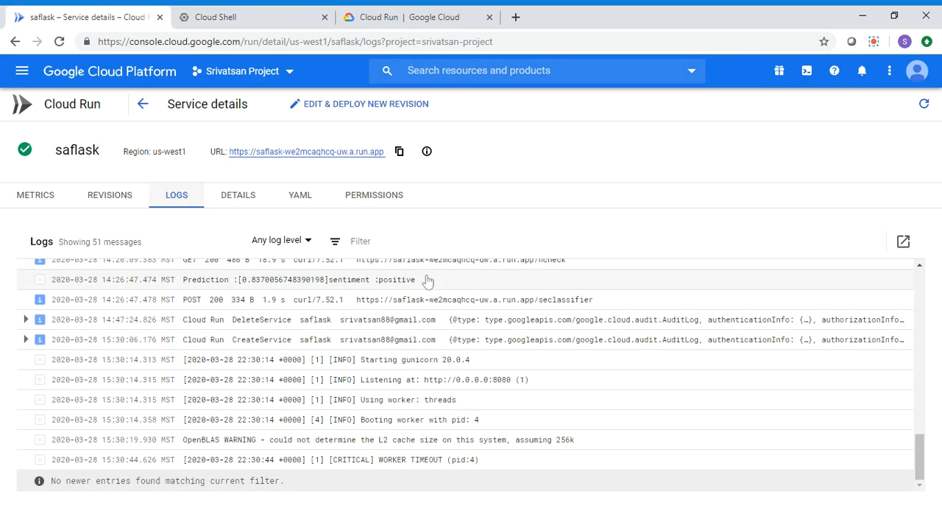
pyautogui.moveTo(924, 104)
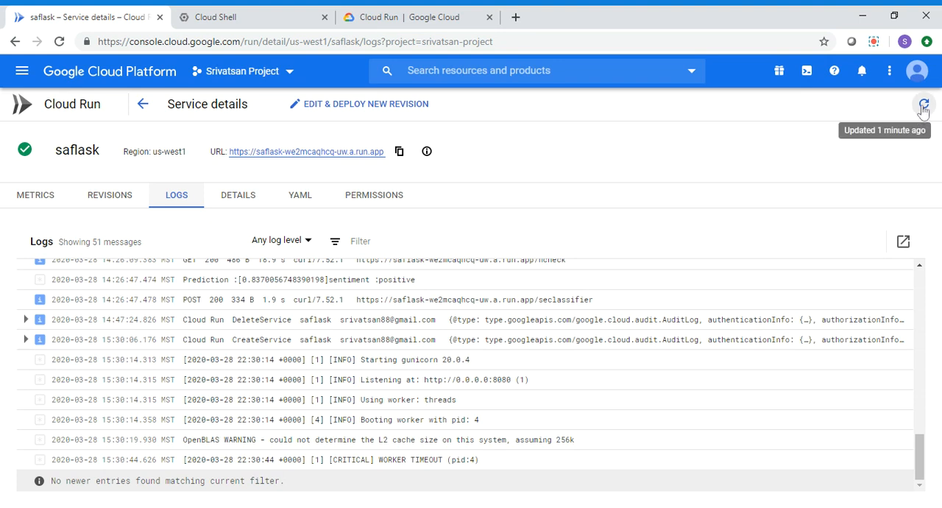
# Refresh the saflask logs until the GET 200 hcheck entry appears, then return to Cloud Shell.
pyautogui.click(923, 104)
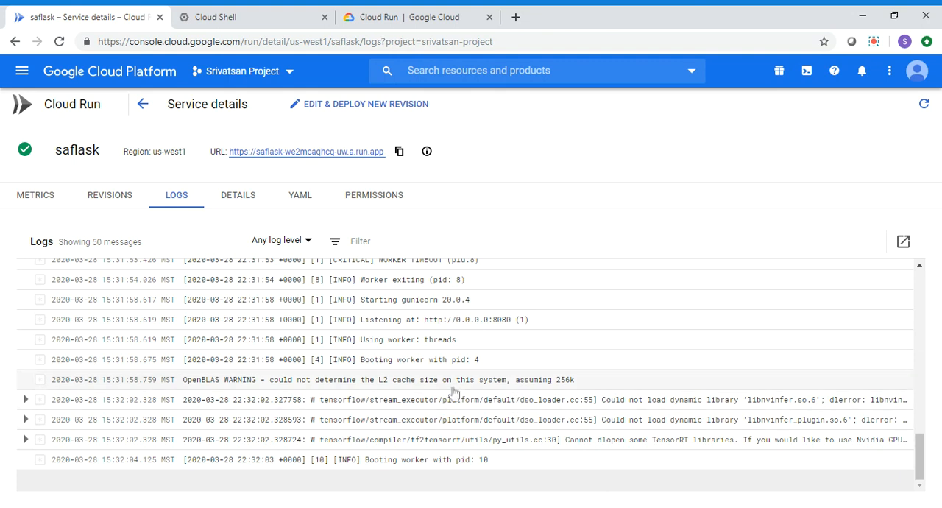
pyautogui.moveTo(670, 434)
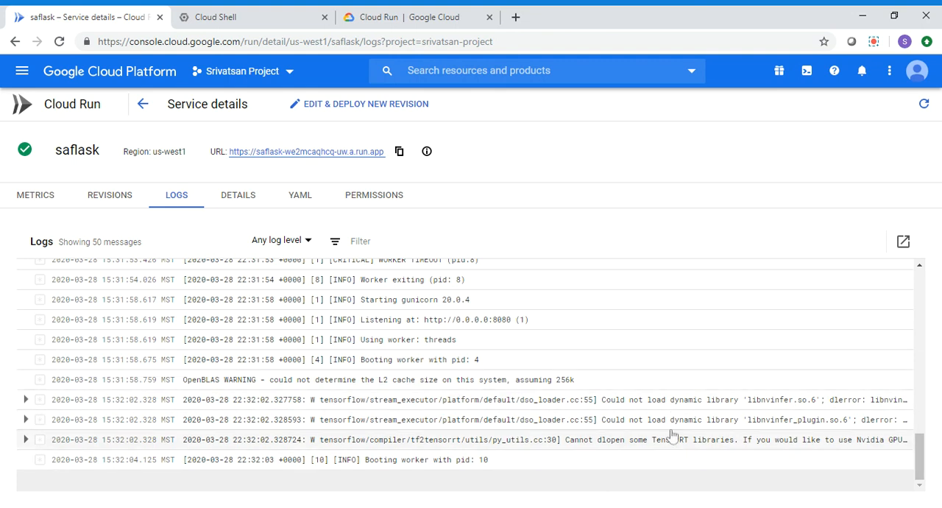
pyautogui.moveTo(646, 438)
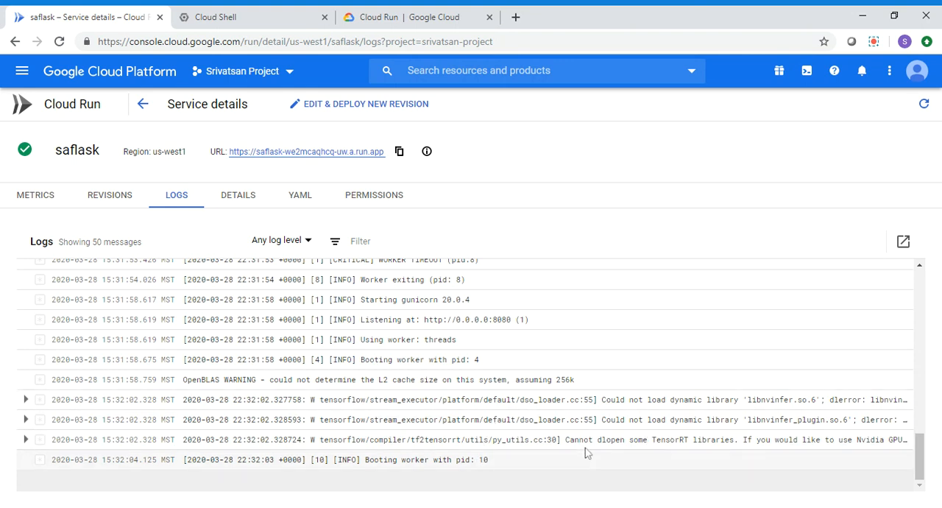
pyautogui.click(923, 104)
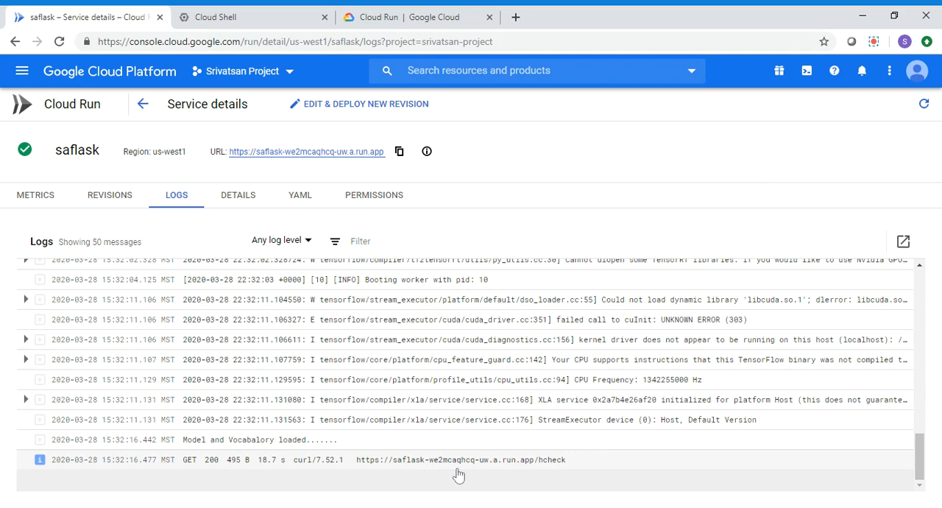
pyautogui.click(254, 17)
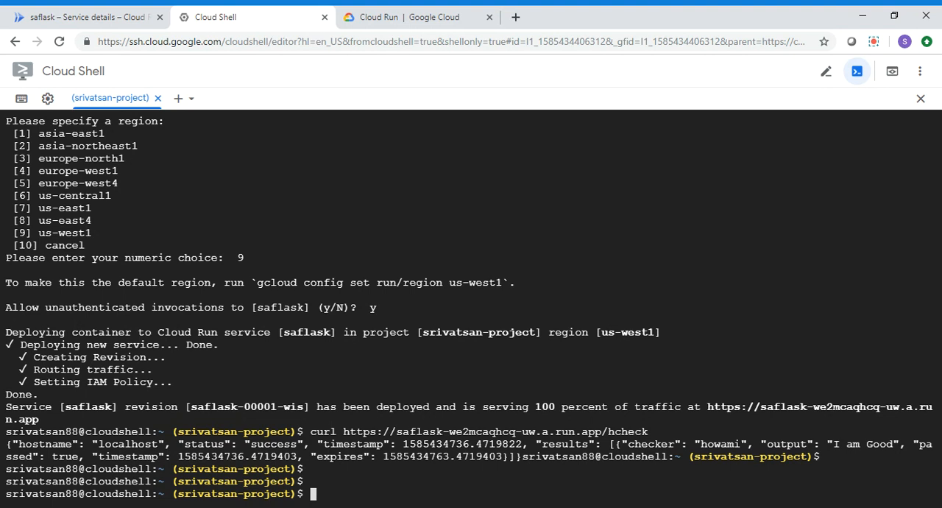
# POST a JSON review text to saflask's /seclassifier via curl, getting positive sentiment (~0.837).
pyautogui.write('curl')
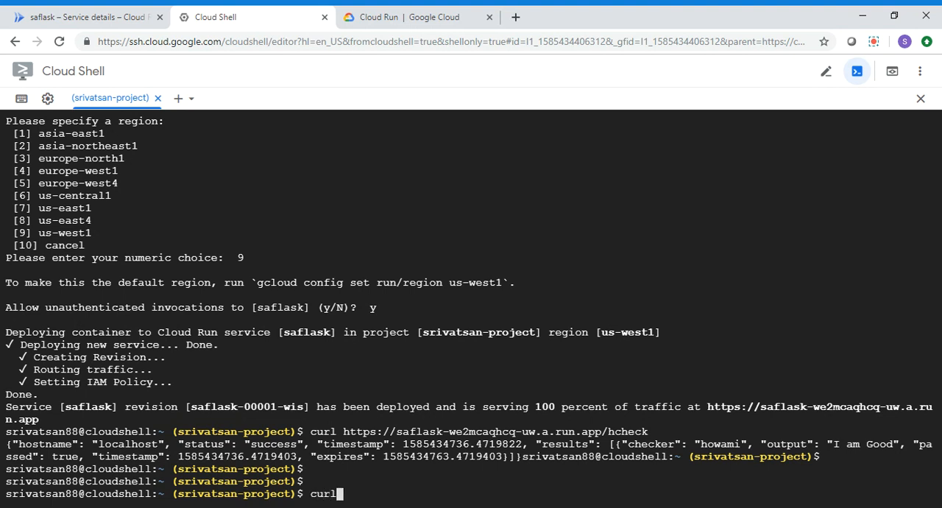
pyautogui.write('https://saflask-we2mcaqhcq-uw.a.run.app/hcheck')
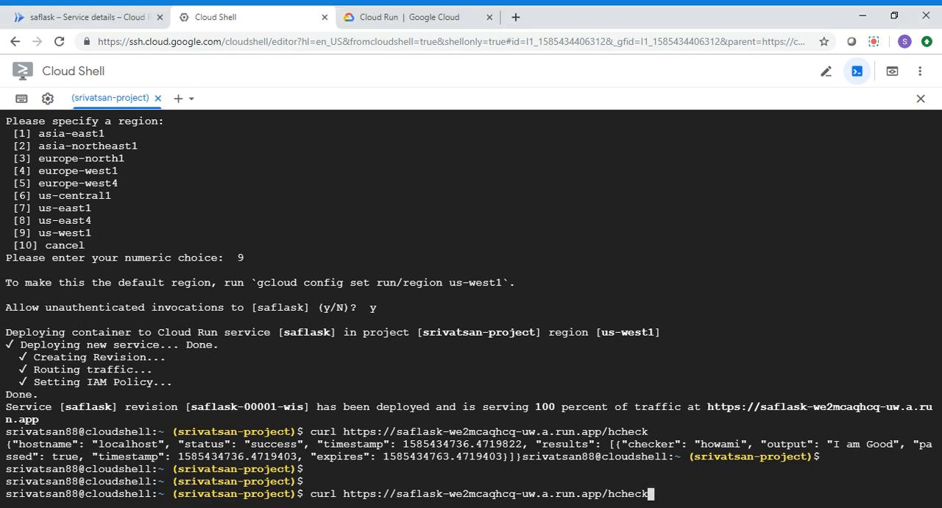
pyautogui.press('BackSpace')
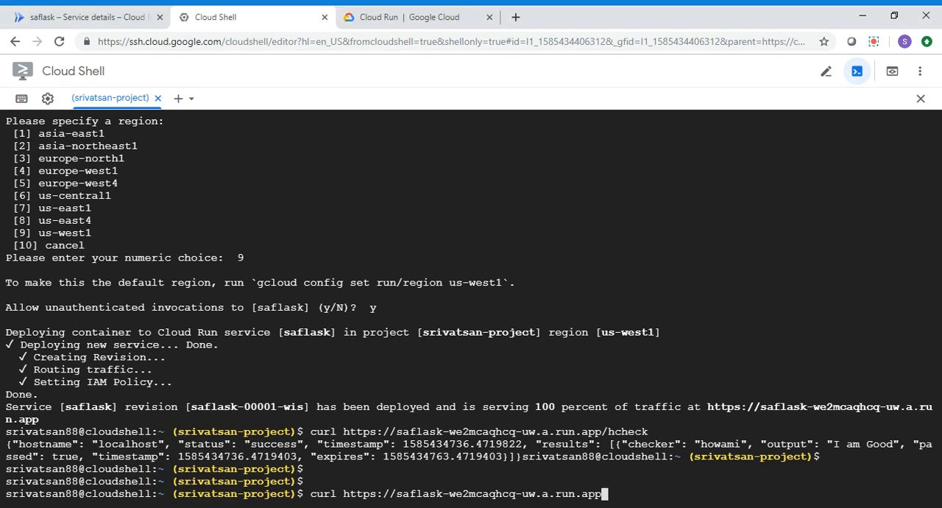
pyautogui.write('curl https://saflask-we2mcaqhcq-uw.a.run.app/seclassifier -d \'{"text":"Still working my way through it but definitely changes your view on investment. Wish it was available on Audible"}\' -H \'Content-Type: application/json\'')
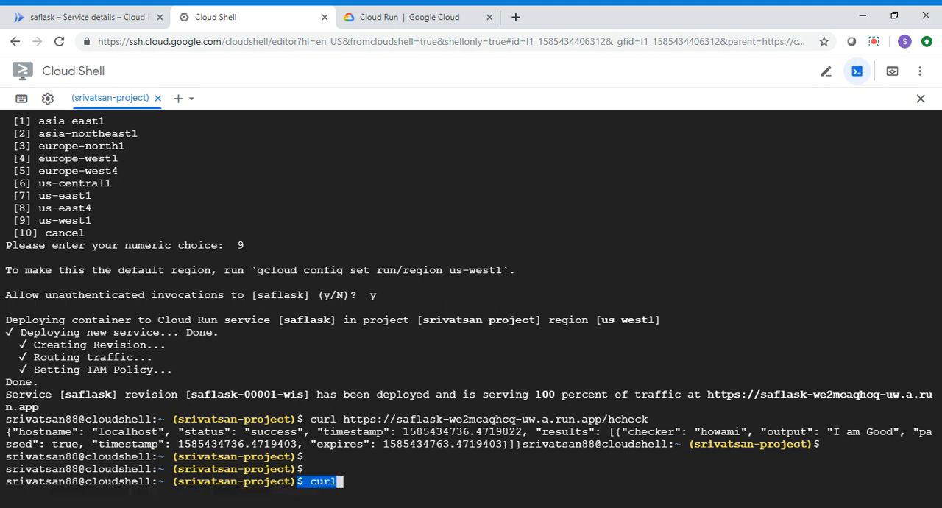
pyautogui.write('c')
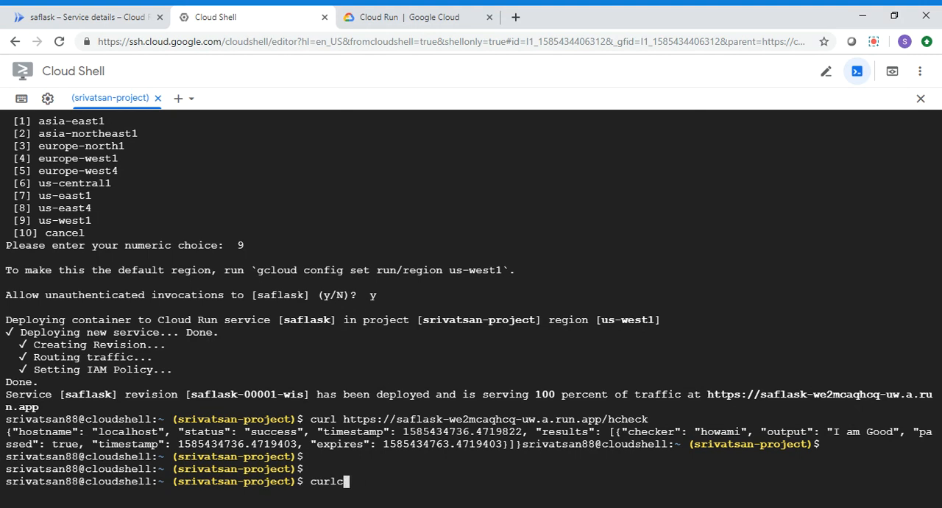
pyautogui.write('url https://saflask-we2mcaqhcq-uw.a.run.app/seclassifier -d \'{"text":"Still working my way through it but definitely changes your view on investment. Wish it was available on Audible"}\' -H \'Content-Type: application/json\'')
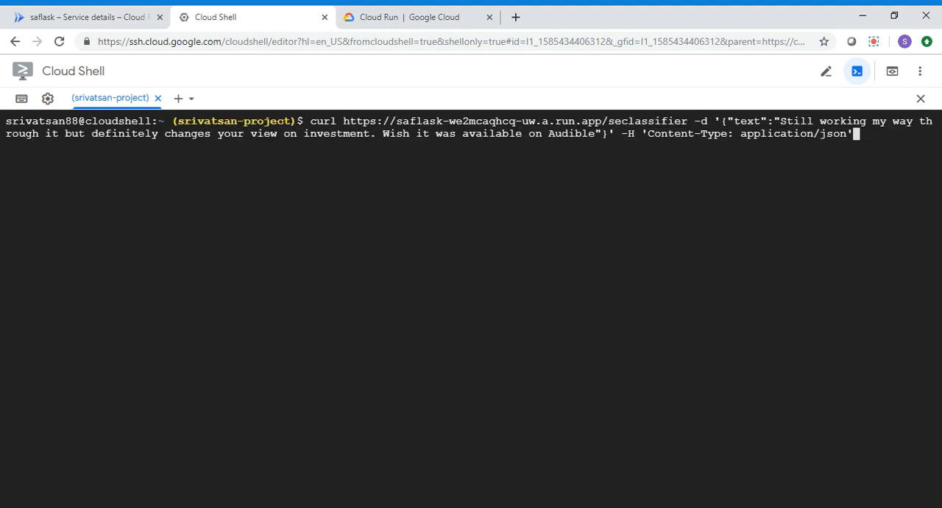
pyautogui.moveTo(551, 134)
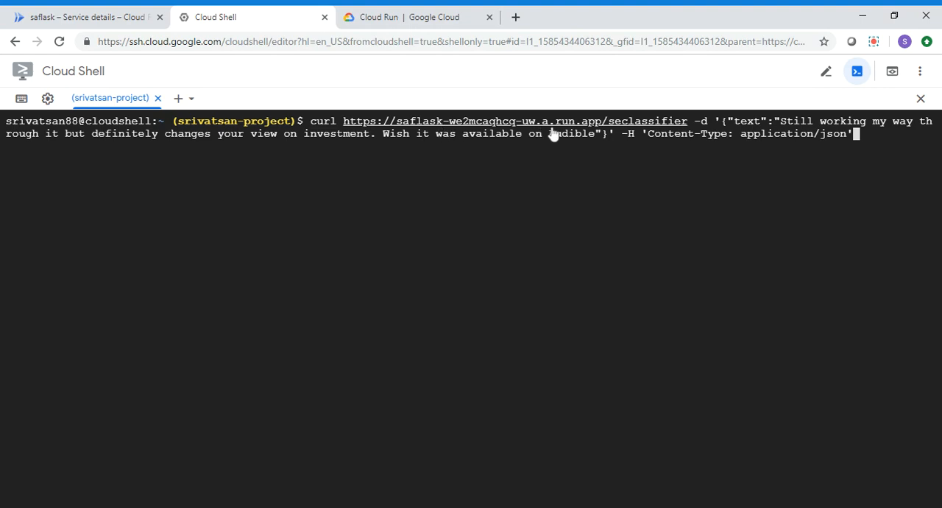
pyautogui.moveTo(647, 132)
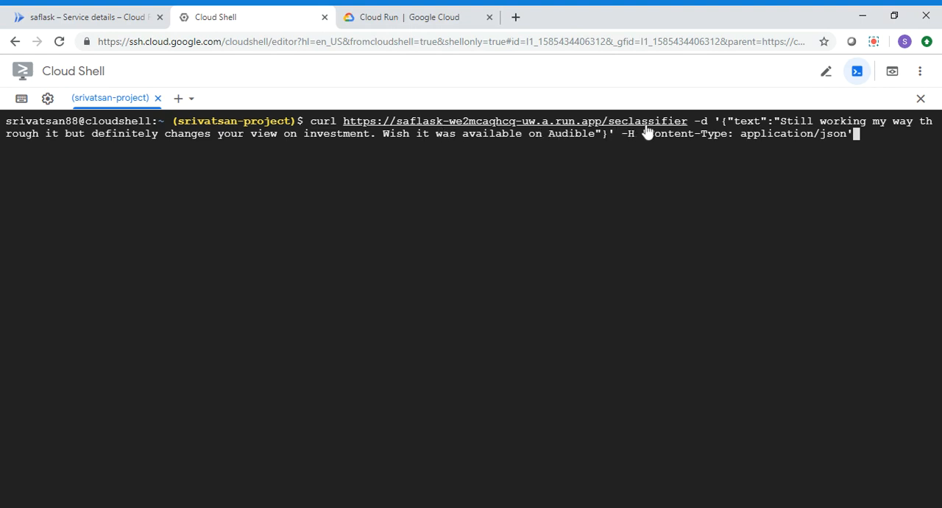
pyautogui.moveTo(648, 134)
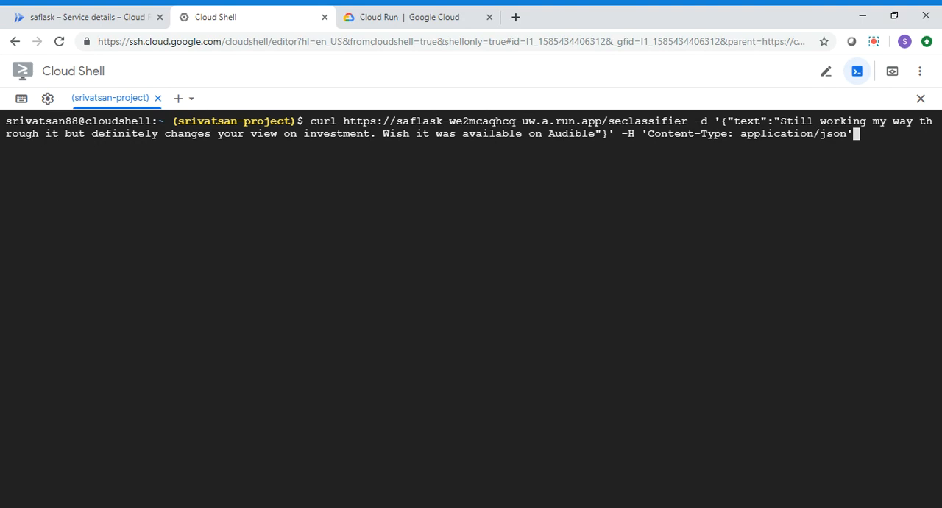
pyautogui.press('Return')
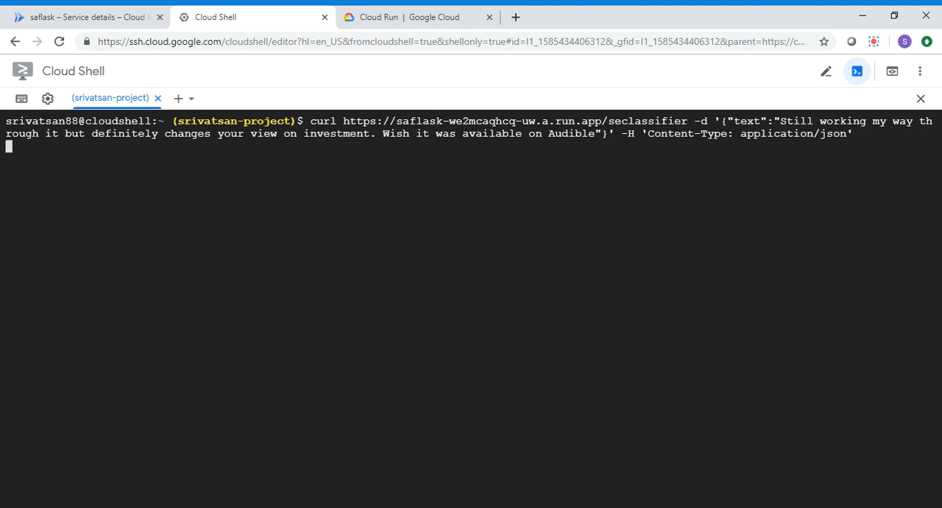
pyautogui.press('Return')
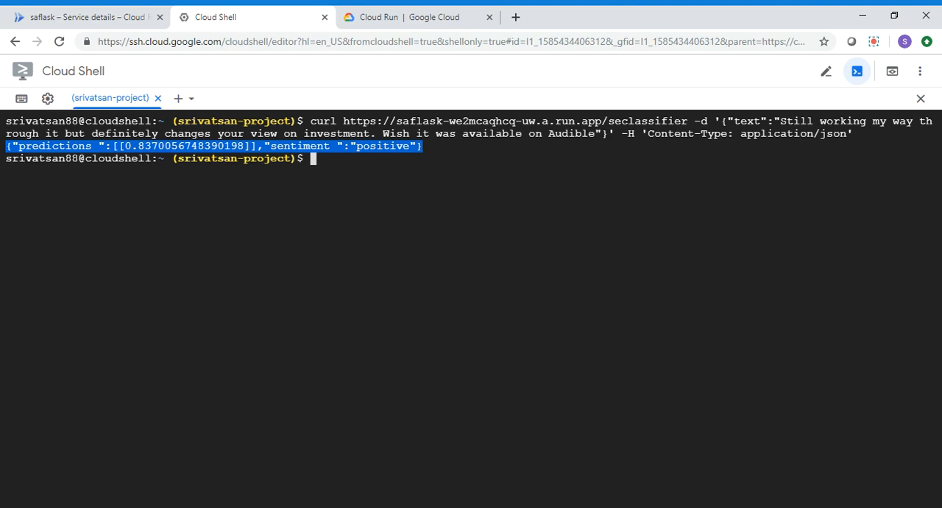
pyautogui.moveTo(242, 80)
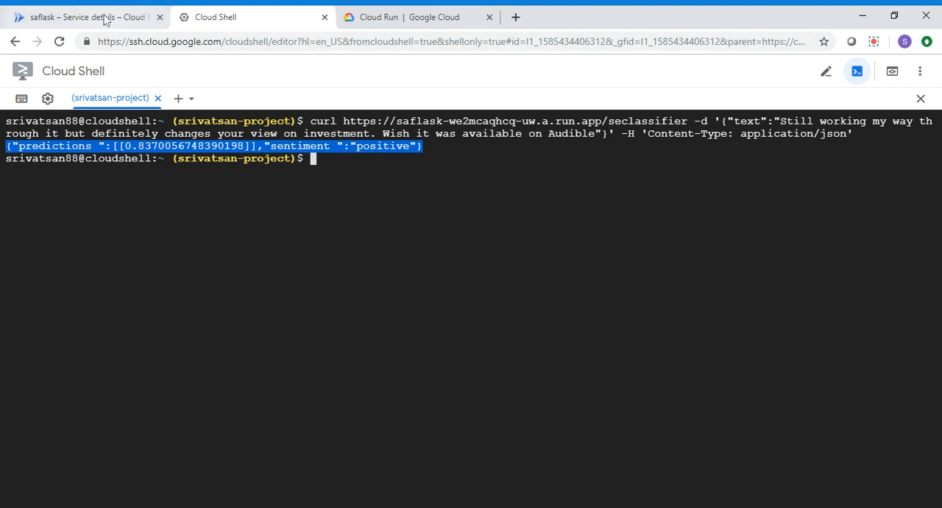
# Refresh saflask's logs to confirm the 0.837 prediction and seclassifier POST, then return to Cloud Shell.
pyautogui.click(85, 17)
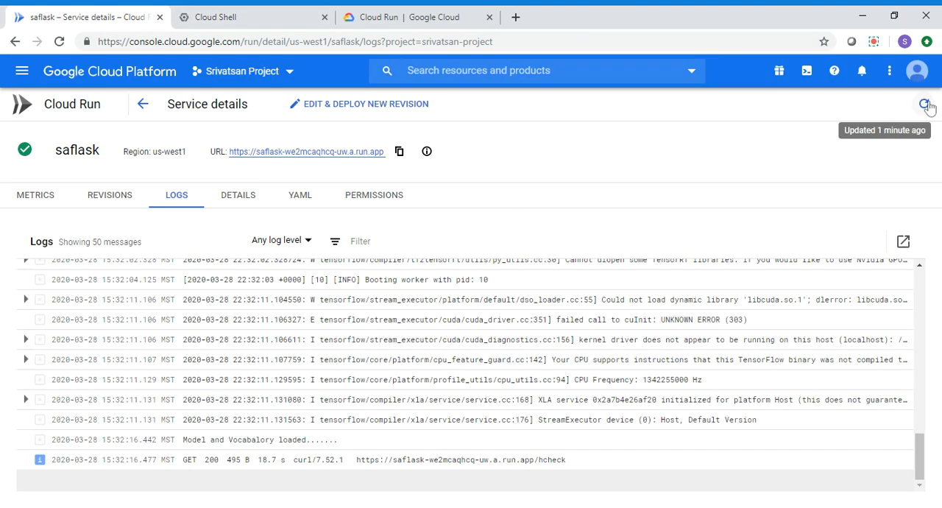
pyautogui.click(924, 103)
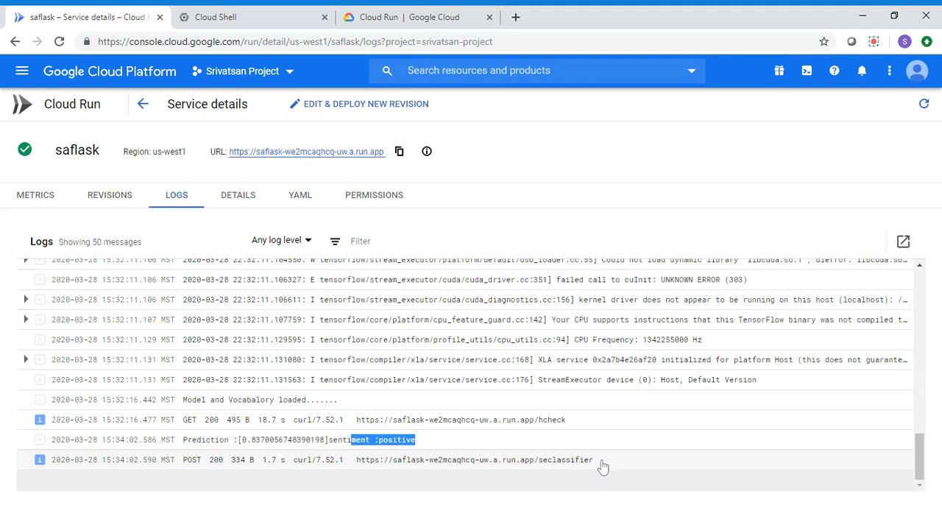
pyautogui.click(214, 17)
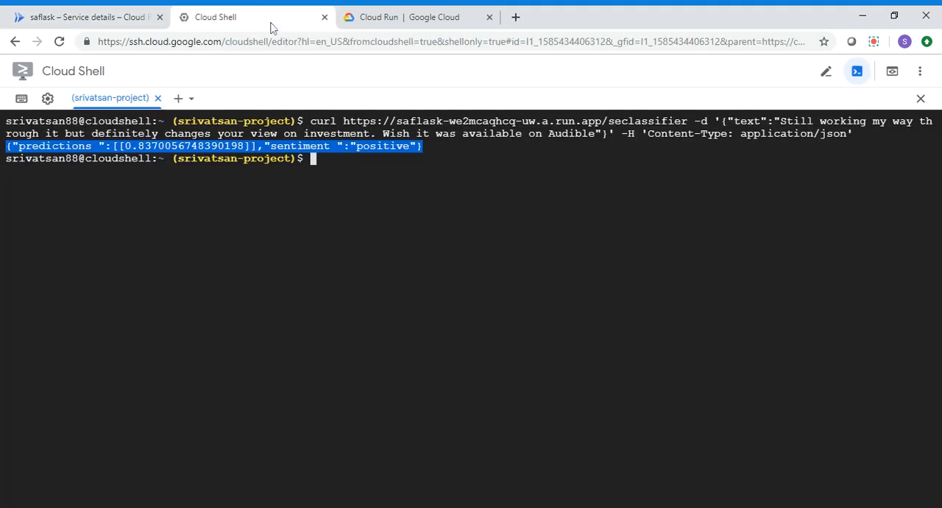